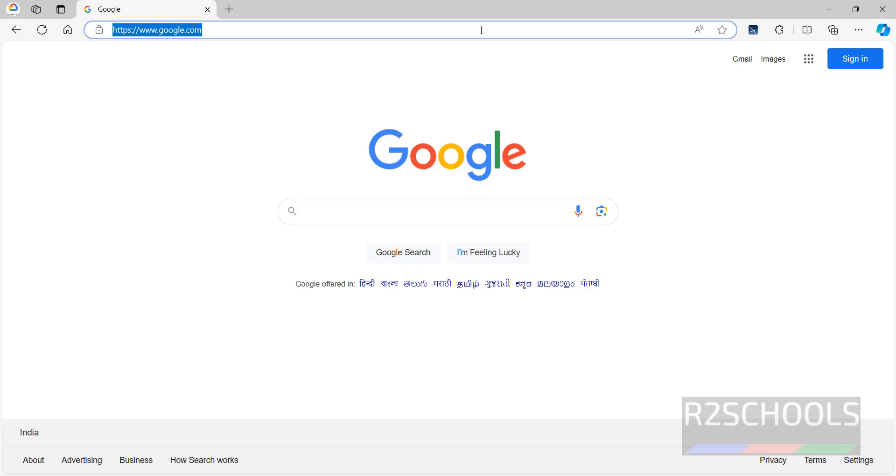
Step: Load splunk.com and open the Products overview from the top navigation
{"action": "type", "text": "splunk.com"}
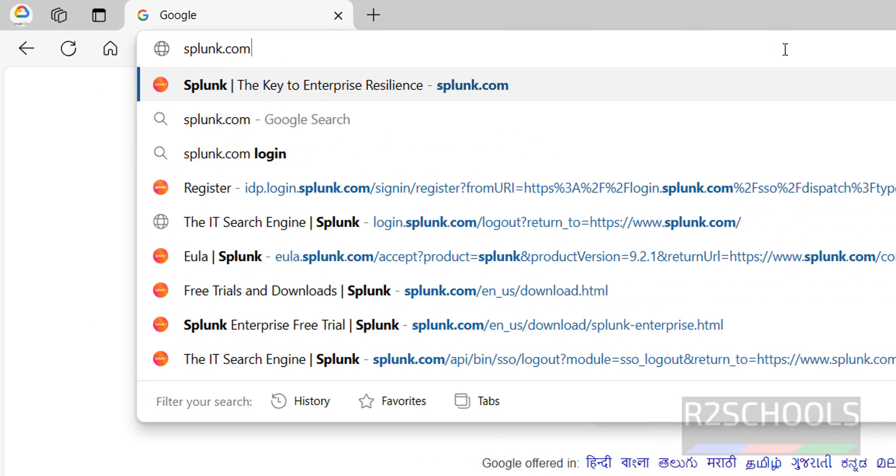
{"action": "left_click", "coordinate": [319, 84]}
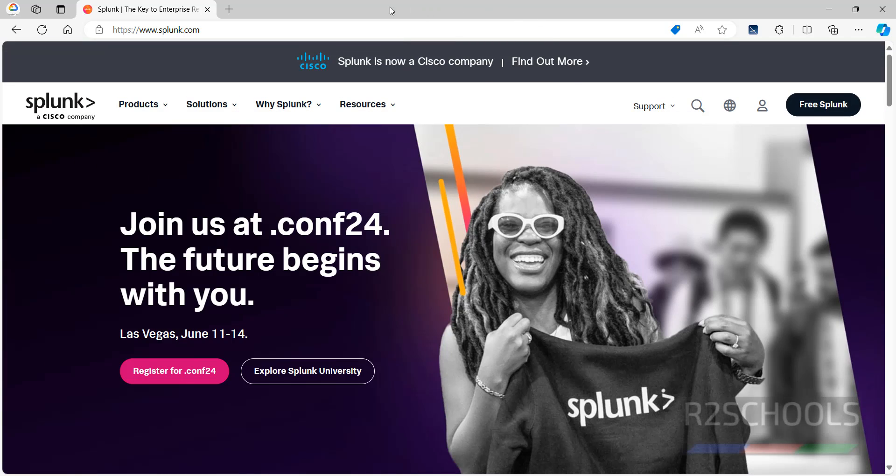
{"action": "left_click", "coordinate": [138, 103]}
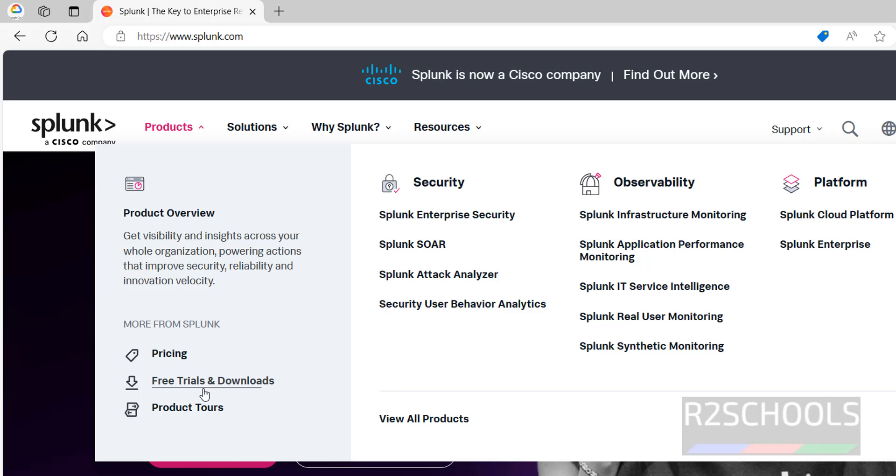
{"action": "mouse_move", "coordinate": [227, 393]}
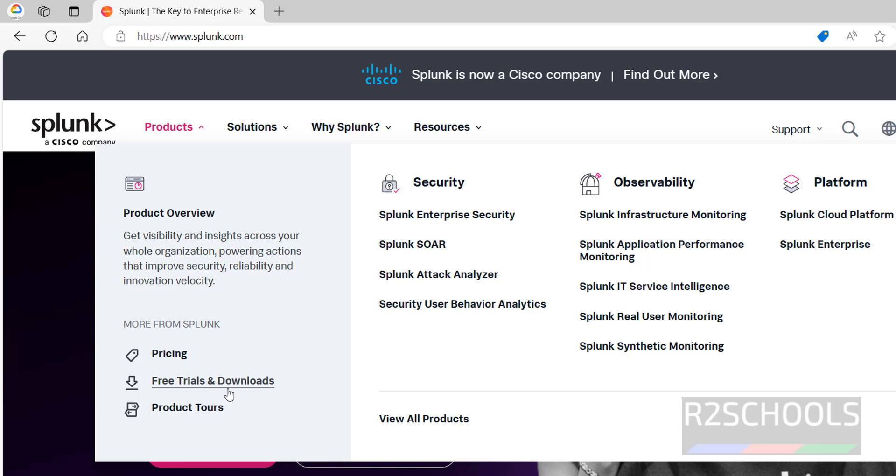
Step: Open Free Trials & Downloads and scroll to the Splunk Enterprise trial offer
{"action": "left_click", "coordinate": [212, 380]}
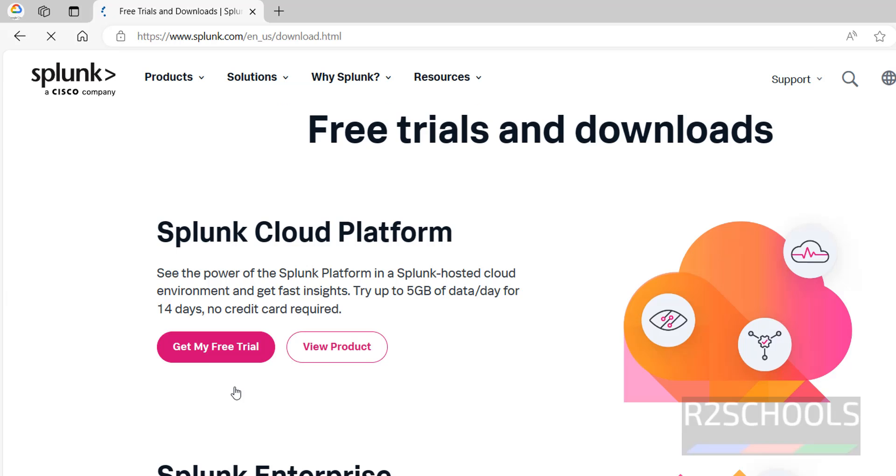
{"action": "scroll", "scroll_direction": "down", "scroll_amount": 3}
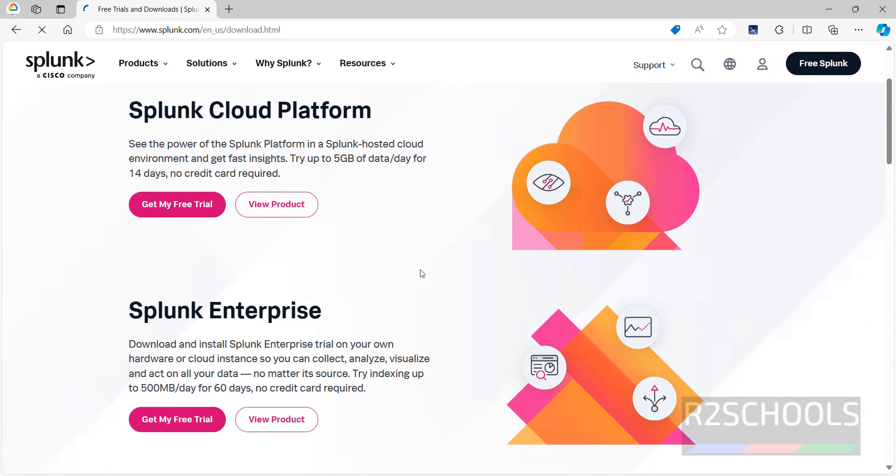
{"action": "scroll", "scroll_direction": "down", "scroll_amount": 3}
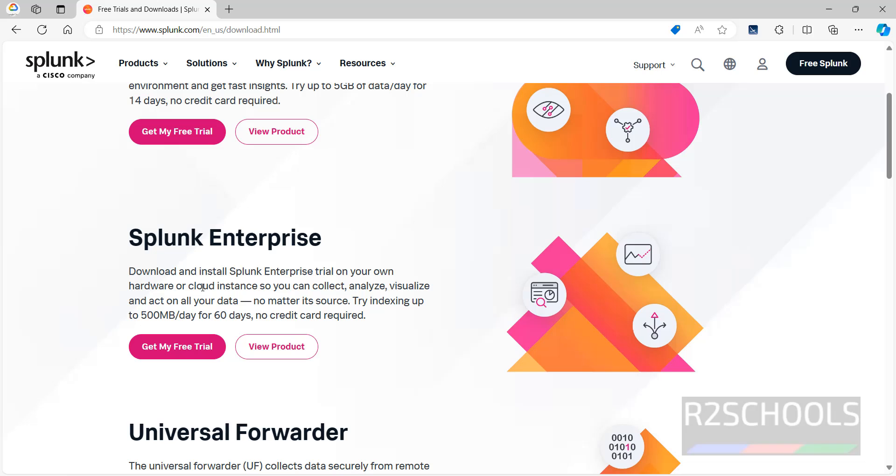
{"action": "double_click", "coordinate": [168, 315]}
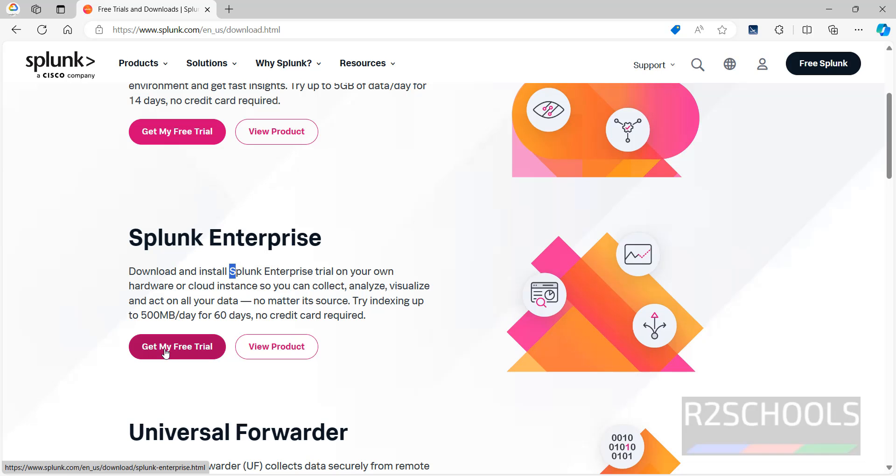
Step: Start the Splunk Enterprise trial sign-up, accept the website terms and create the account
{"action": "left_click", "coordinate": [176, 346]}
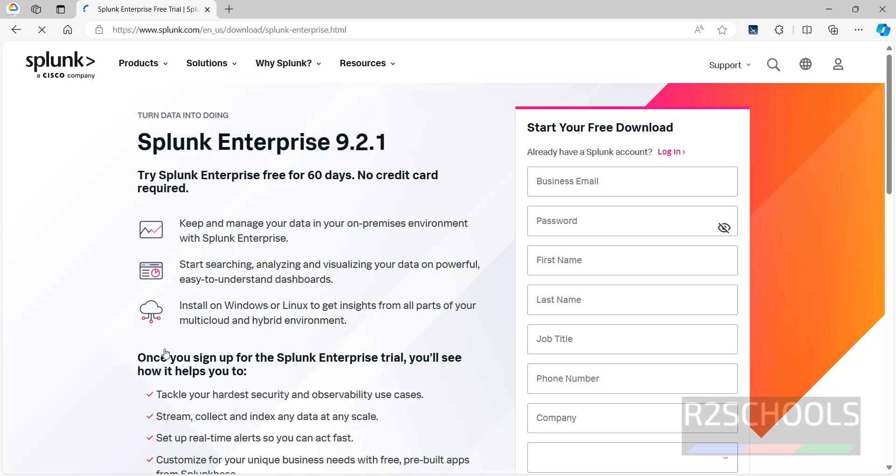
{"action": "left_click", "coordinate": [632, 181]}
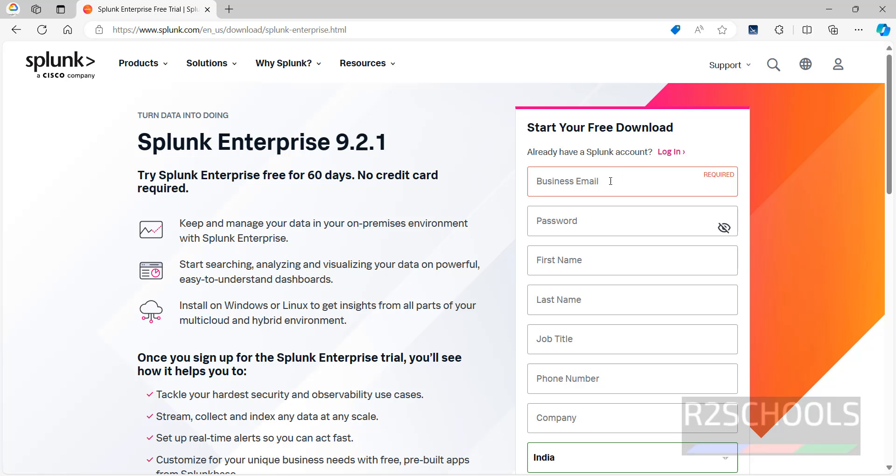
{"action": "scroll", "scroll_direction": "down", "scroll_amount": 3}
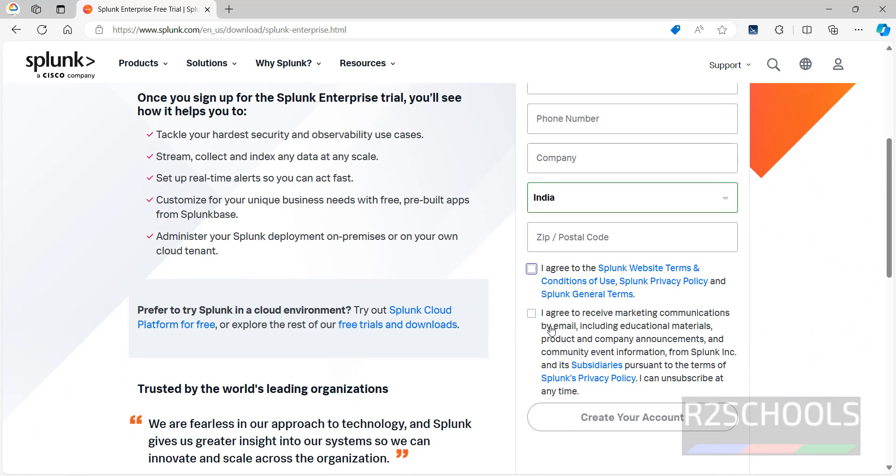
{"action": "left_click", "coordinate": [531, 269]}
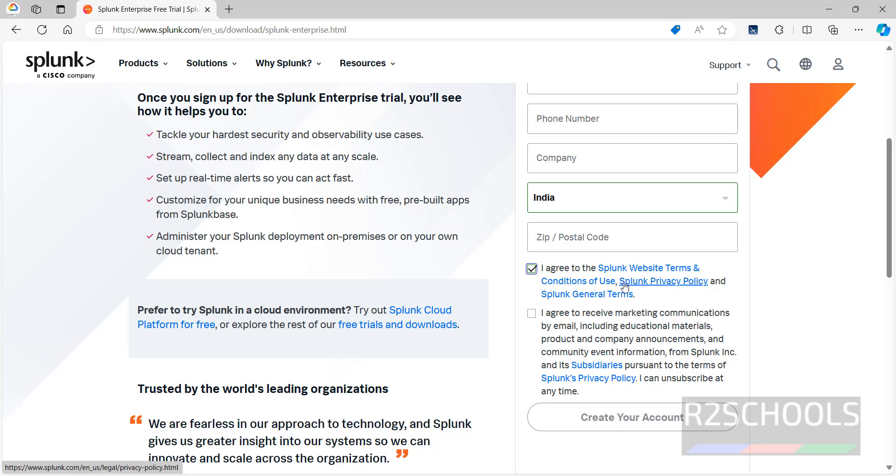
{"action": "mouse_move", "coordinate": [656, 296]}
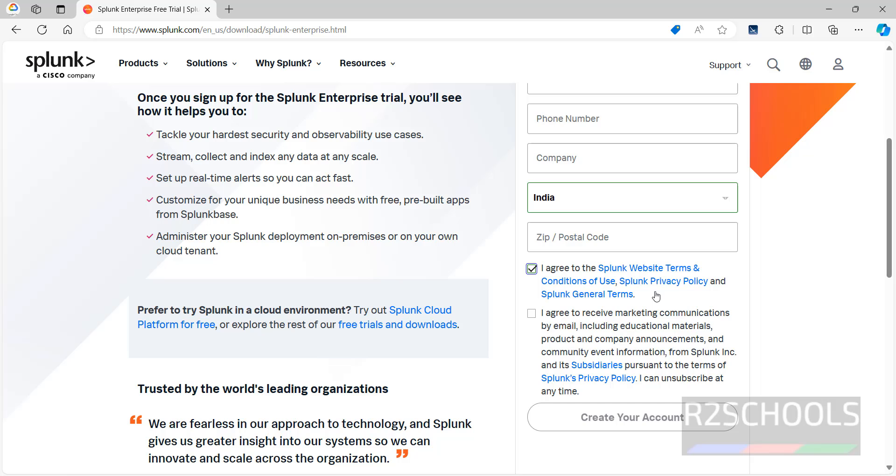
{"action": "mouse_move", "coordinate": [586, 294]}
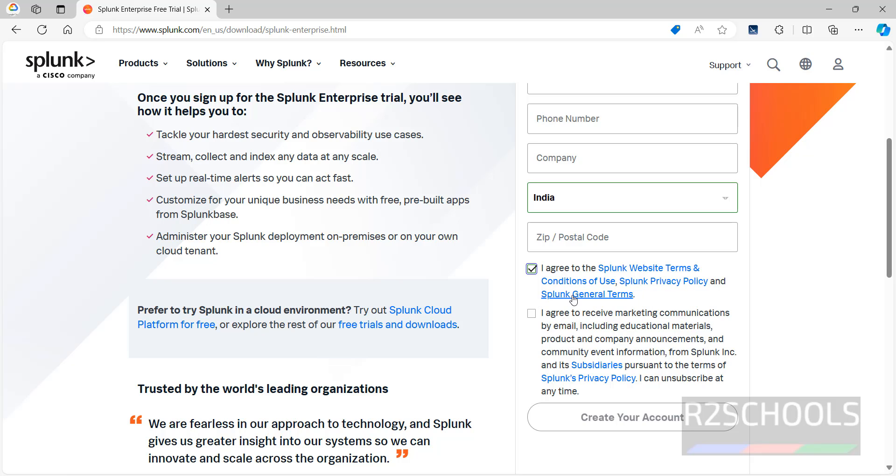
{"action": "mouse_move", "coordinate": [597, 425]}
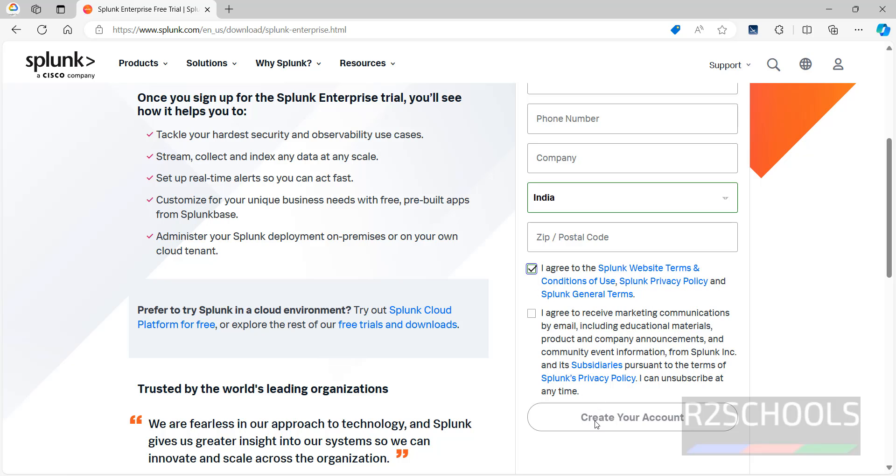
{"action": "left_click", "coordinate": [531, 269]}
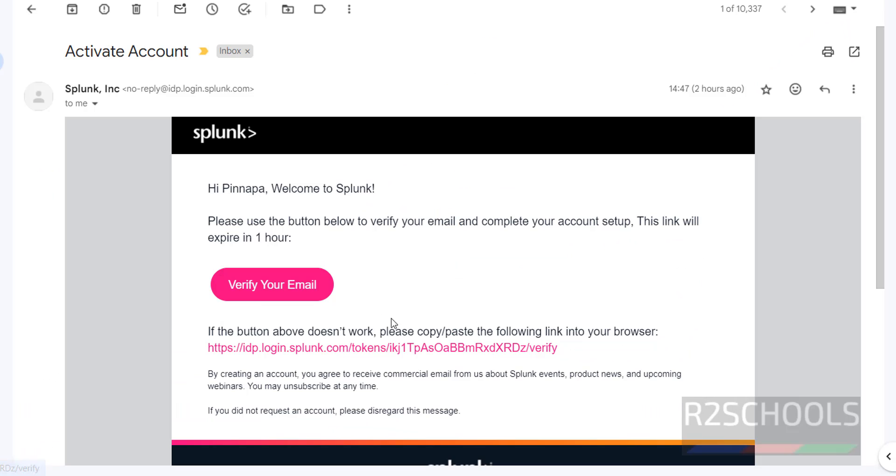
{"action": "mouse_move", "coordinate": [298, 297]}
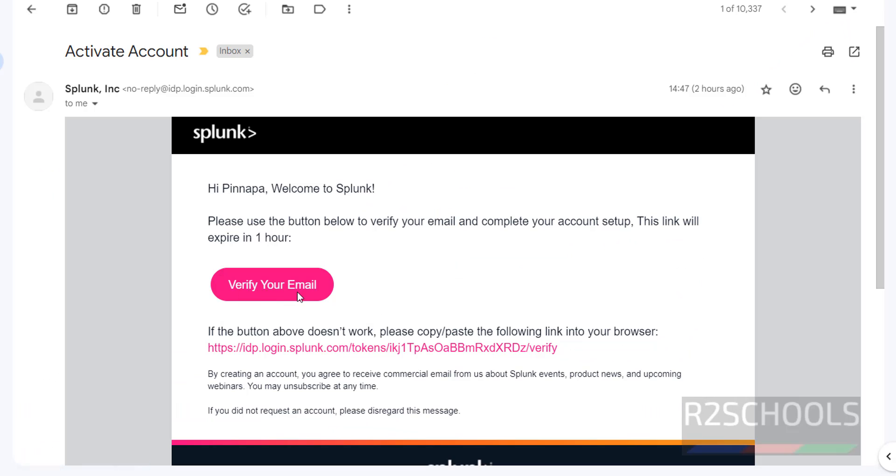
{"action": "mouse_move", "coordinate": [563, 353]}
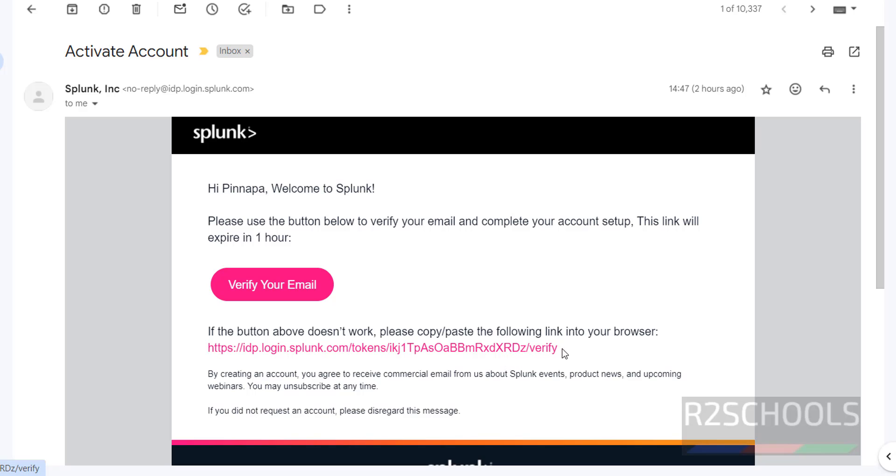
Step: Verify the account email, then switch to the Log In page for an existing Splunk account
{"action": "left_click", "coordinate": [271, 284]}
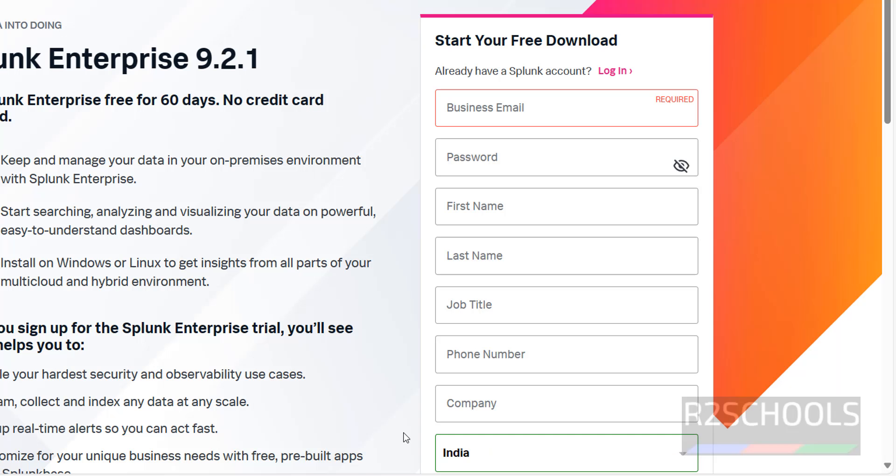
{"action": "mouse_move", "coordinate": [746, 142]}
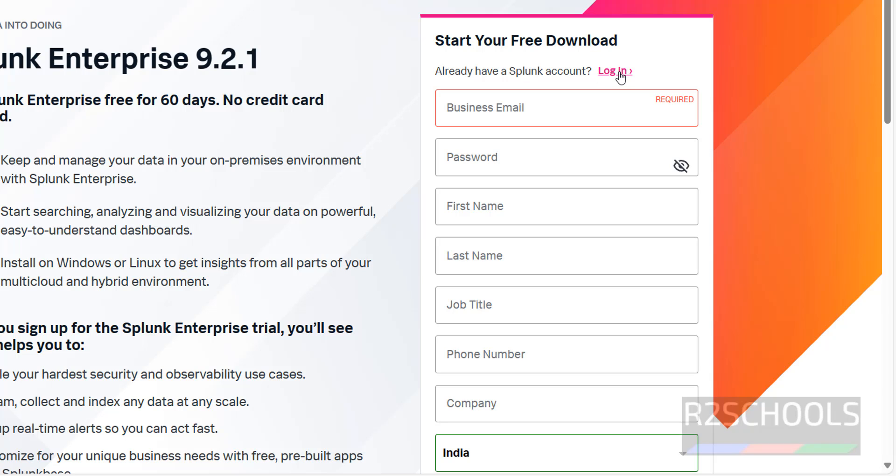
{"action": "left_click", "coordinate": [610, 71]}
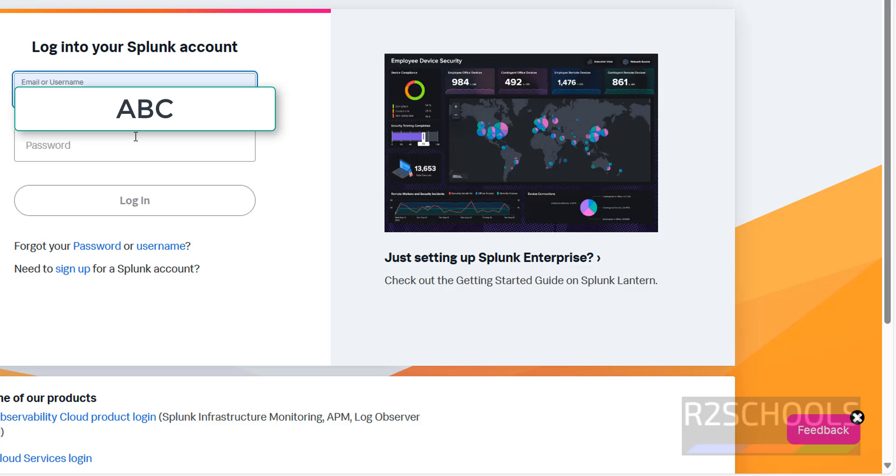
Step: Sign in with the account password to reach the Splunk Enterprise 9.2.1 download page
{"action": "left_click", "coordinate": [135, 144]}
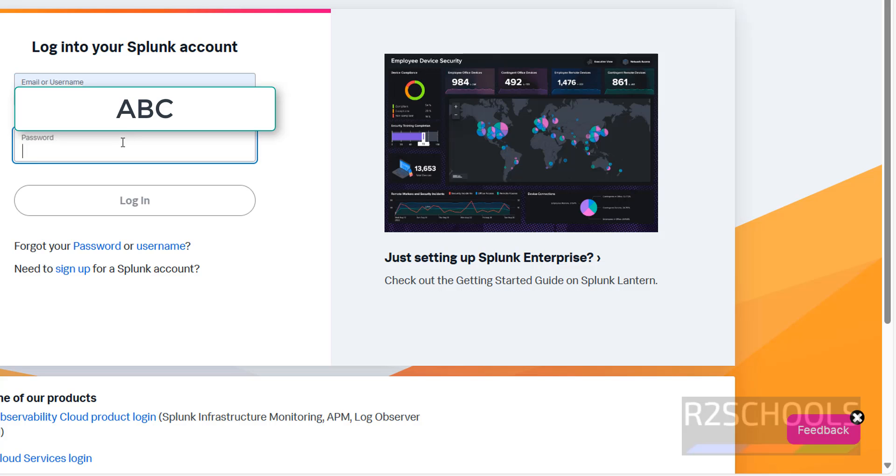
{"action": "type", "text": "password"}
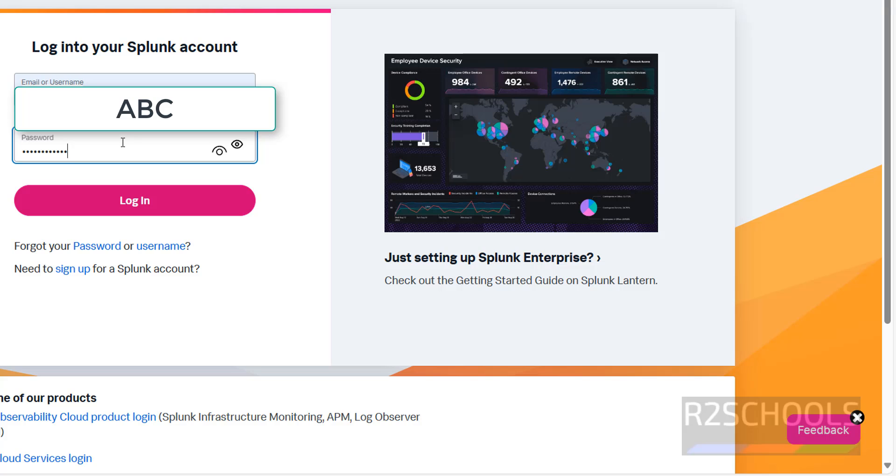
{"action": "left_click", "coordinate": [134, 201]}
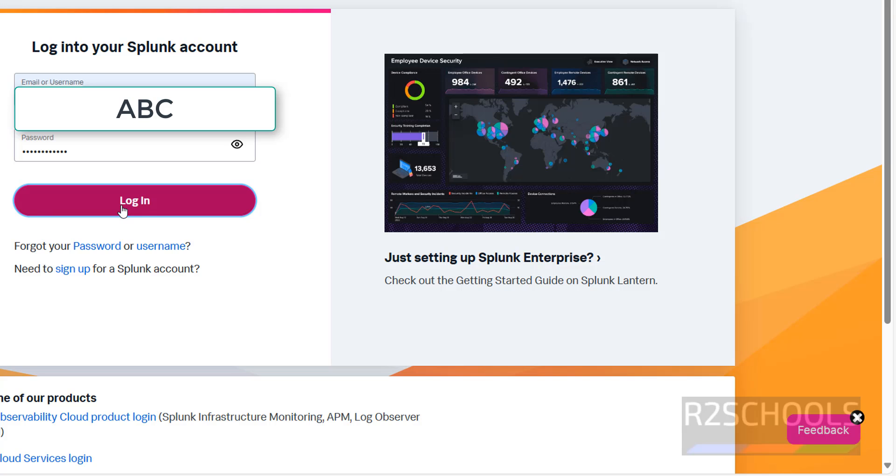
{"action": "left_click", "coordinate": [134, 200]}
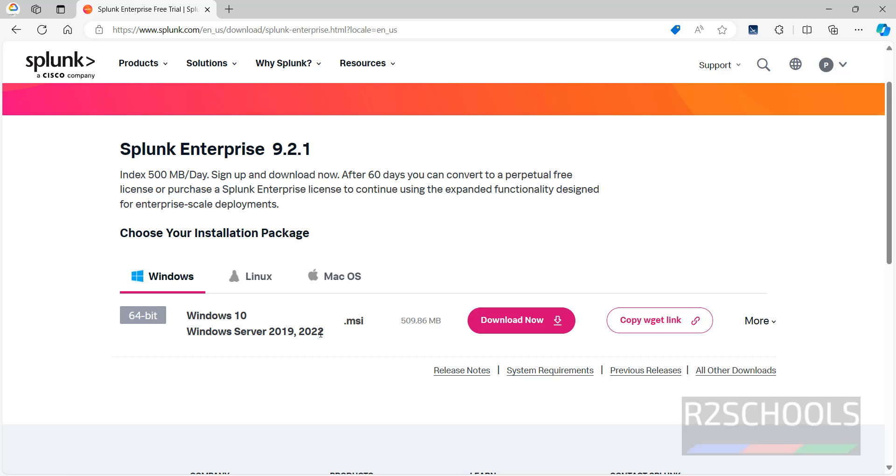
Step: Review the Linux and Mac OS packages, then return to the Windows 64-bit .msi package
{"action": "left_click", "coordinate": [250, 276]}
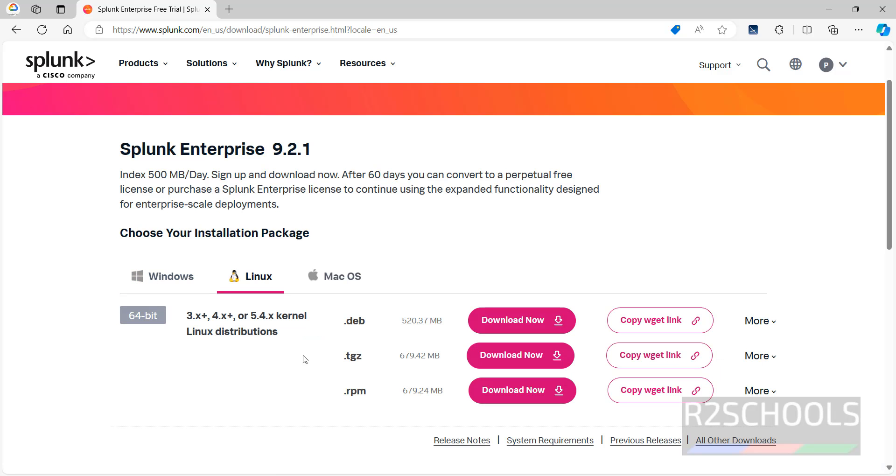
{"action": "mouse_move", "coordinate": [362, 361]}
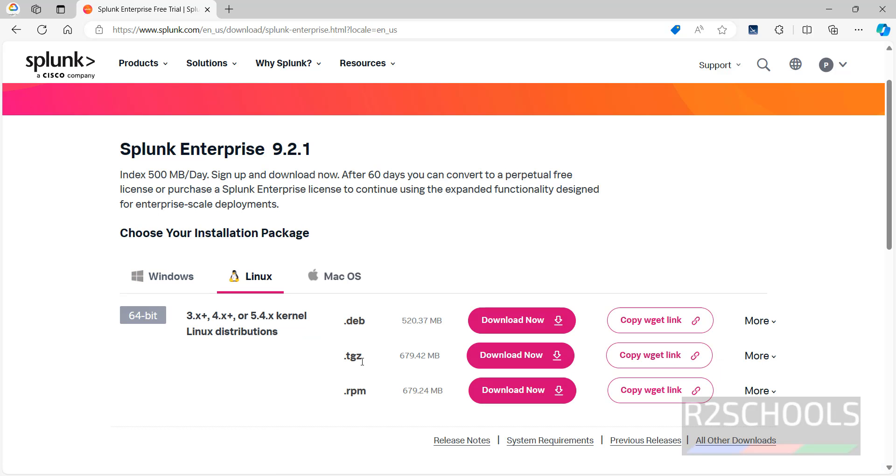
{"action": "mouse_move", "coordinate": [371, 403]}
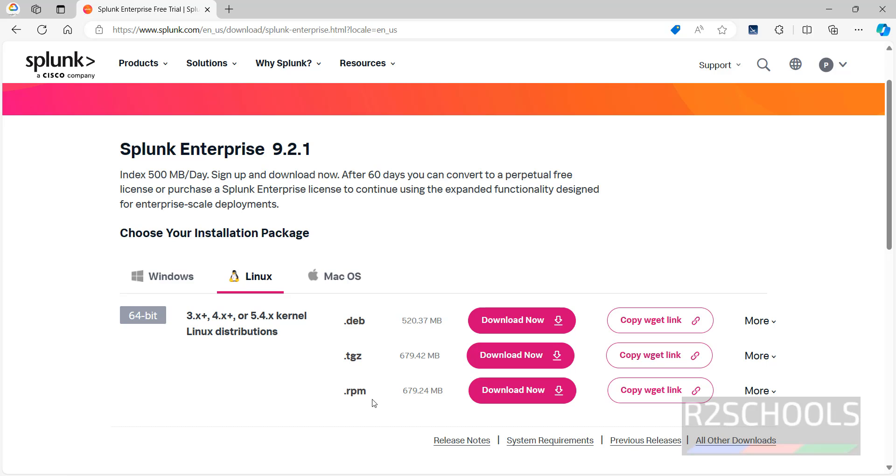
{"action": "mouse_move", "coordinate": [778, 327]}
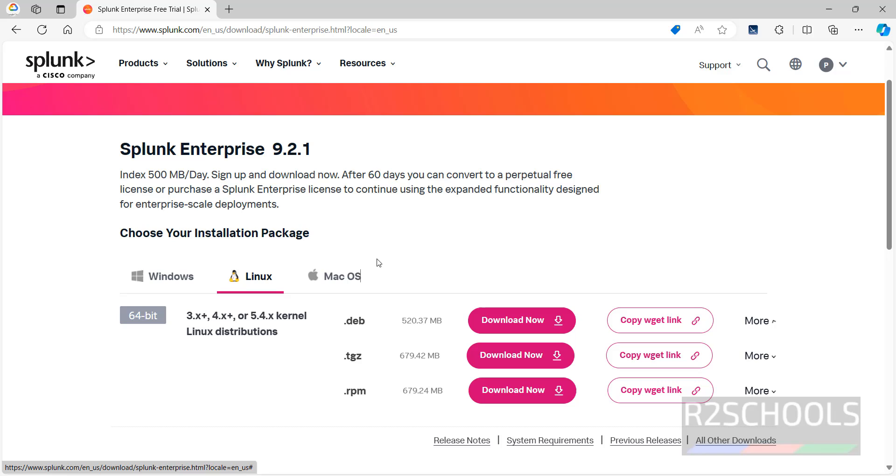
{"action": "left_click", "coordinate": [342, 276]}
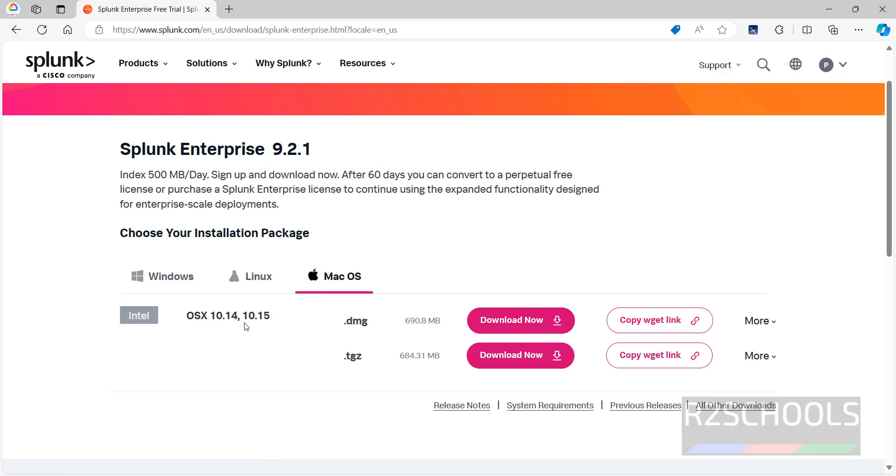
{"action": "mouse_move", "coordinate": [166, 276]}
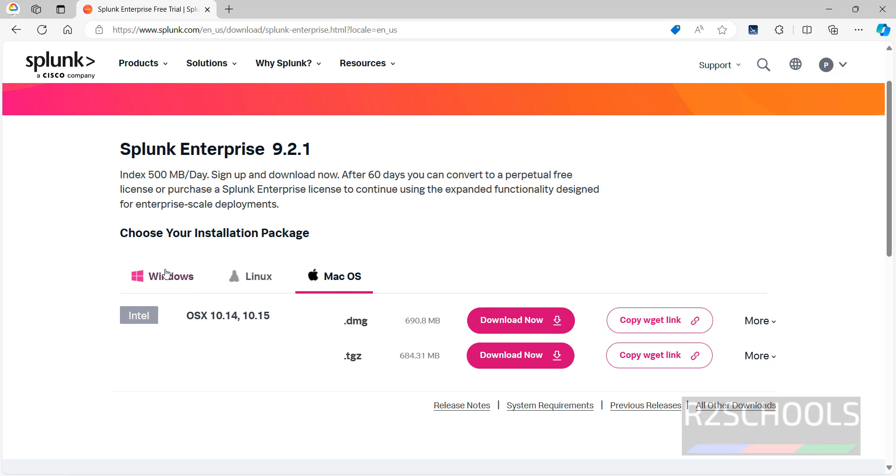
{"action": "left_click", "coordinate": [170, 276]}
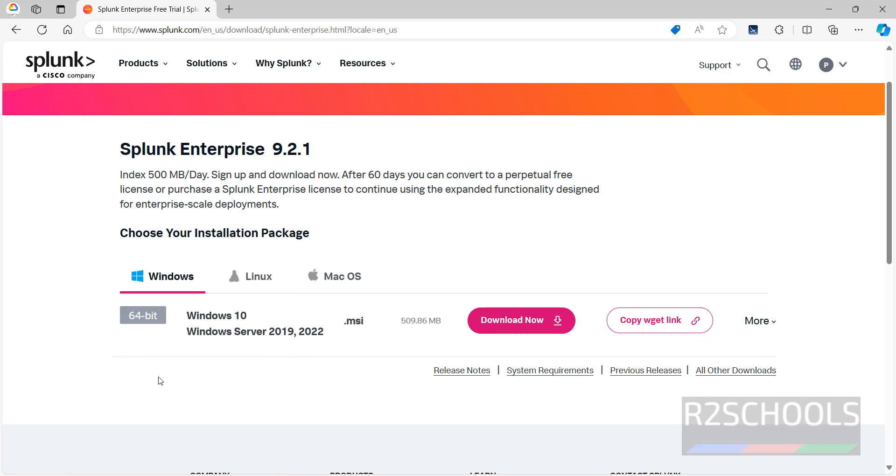
Step: Open the site's Documentation from the Resources menu in a new tab and switch to it
{"action": "left_click", "coordinate": [362, 62]}
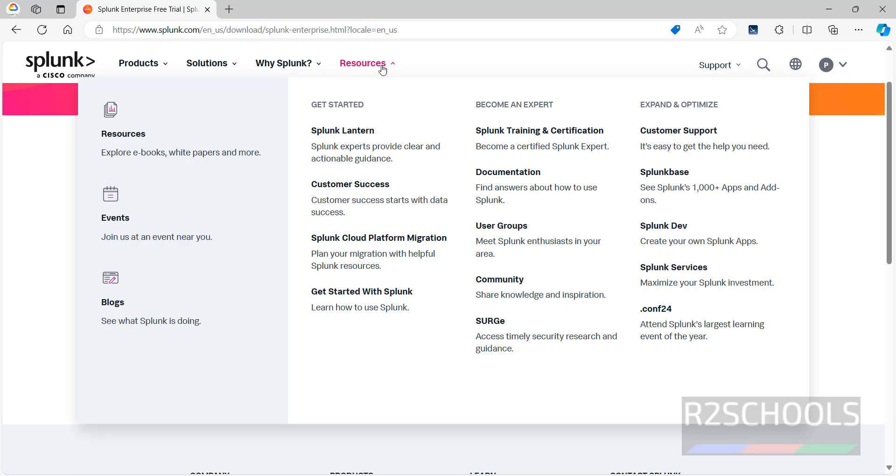
{"action": "mouse_move", "coordinate": [395, 68]}
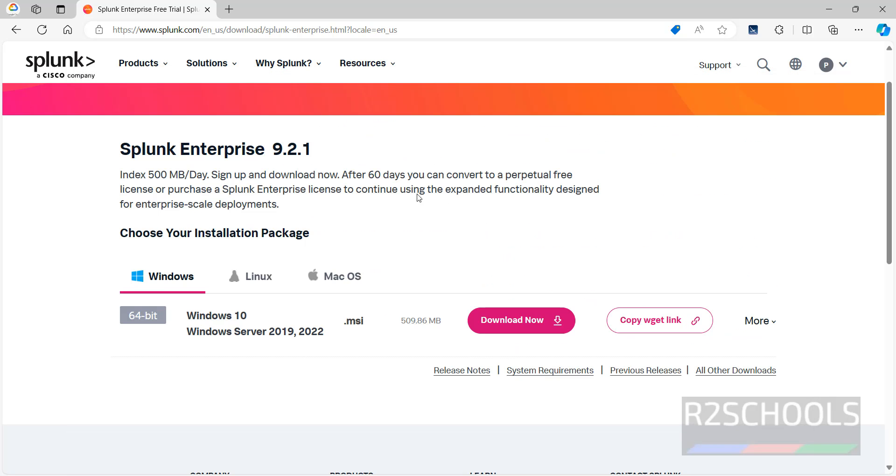
{"action": "left_click", "coordinate": [362, 63]}
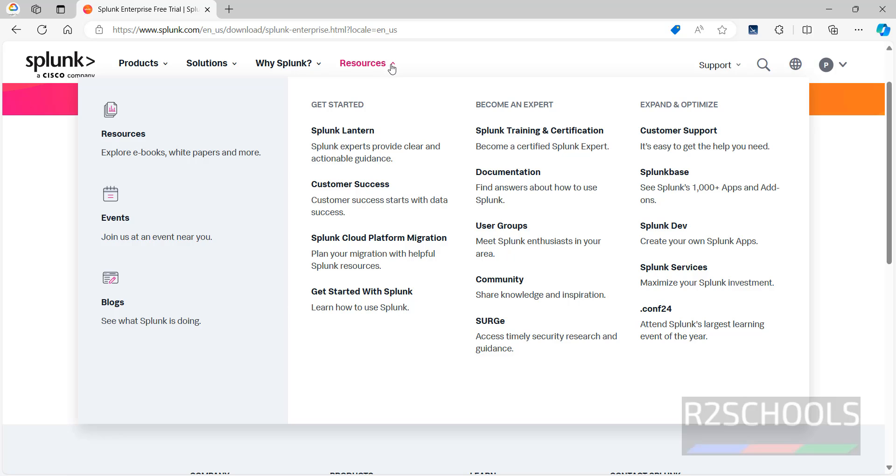
{"action": "mouse_move", "coordinate": [507, 172]}
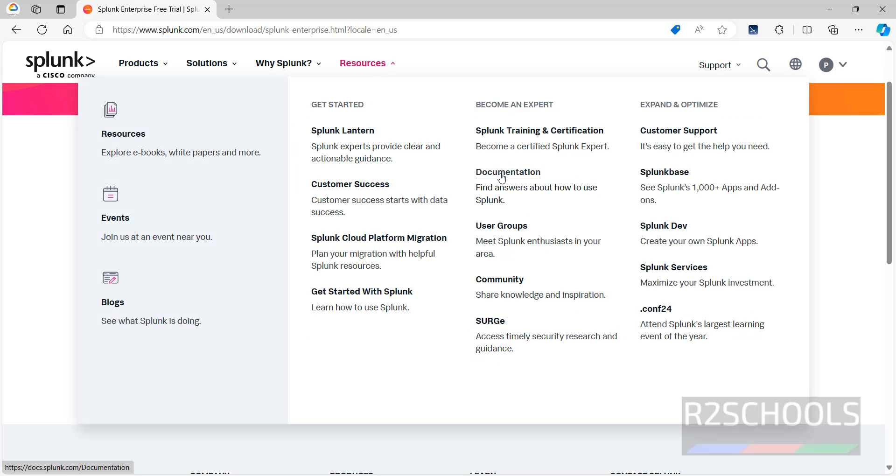
{"action": "right_click", "coordinate": [507, 171]}
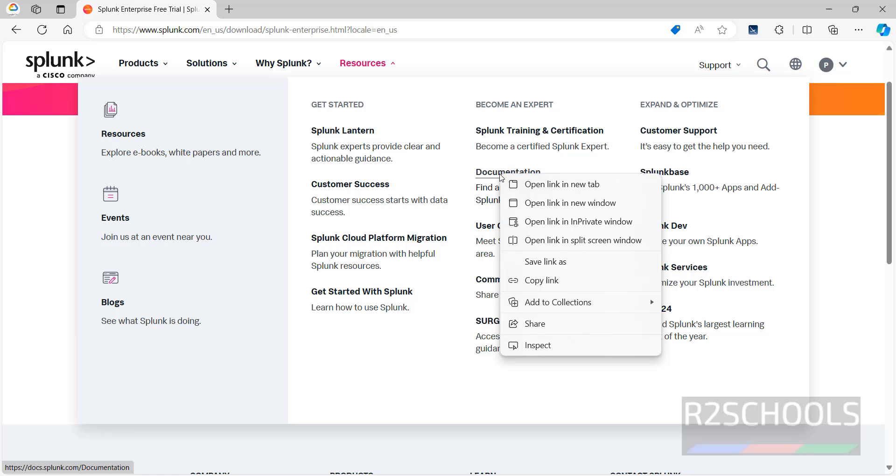
{"action": "left_click", "coordinate": [561, 184]}
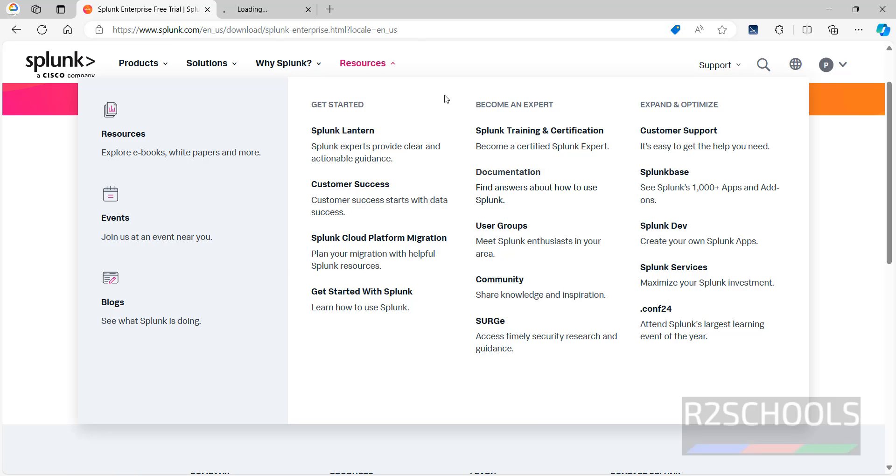
{"action": "left_click", "coordinate": [507, 172]}
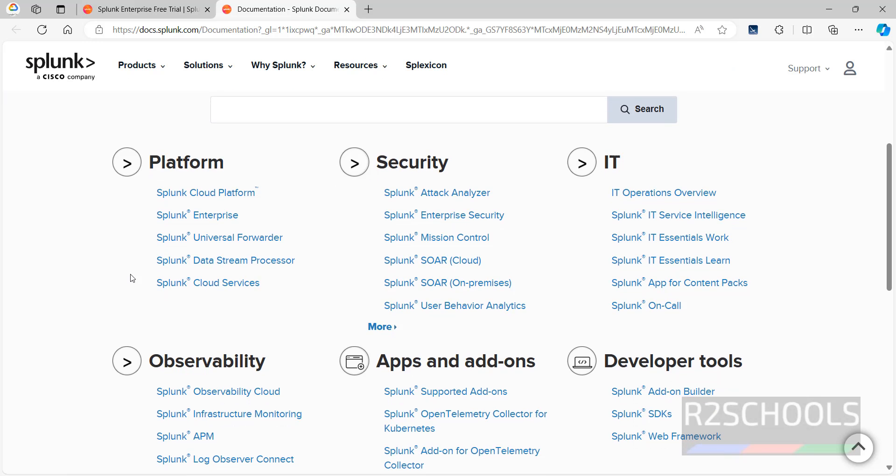
Step: Open the Splunk Enterprise documentation and its Installation Manual
{"action": "left_click", "coordinate": [197, 215]}
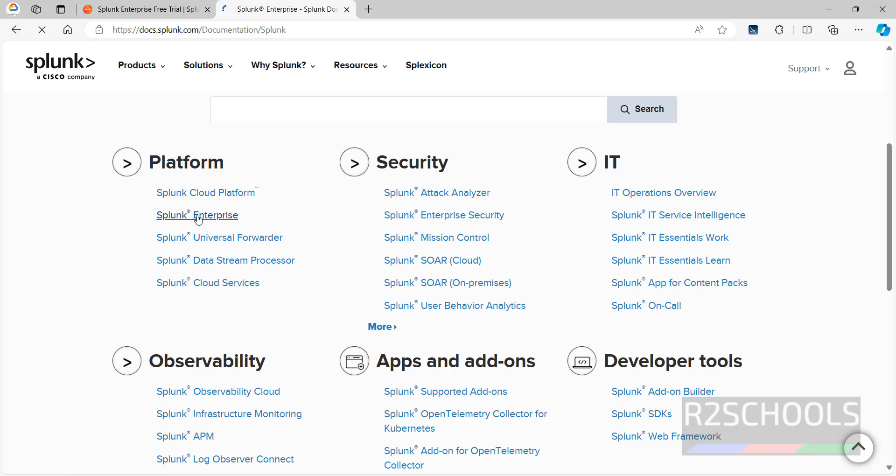
{"action": "left_click", "coordinate": [197, 216]}
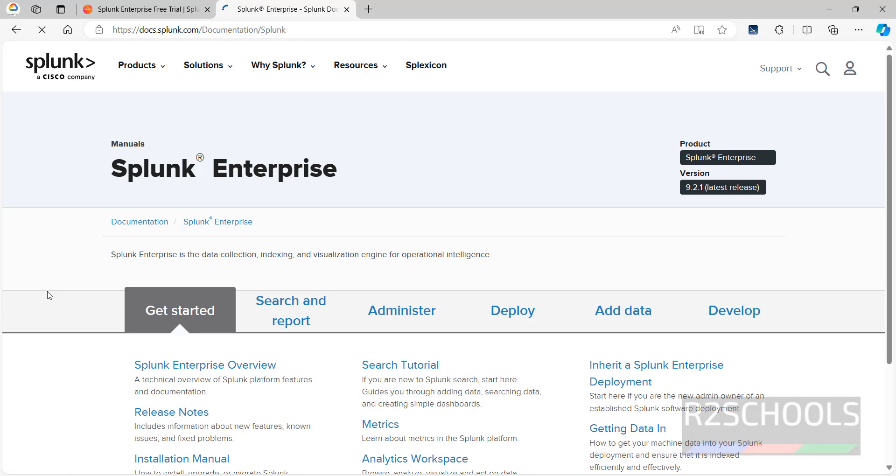
{"action": "scroll", "scroll_direction": "down", "scroll_amount": 3}
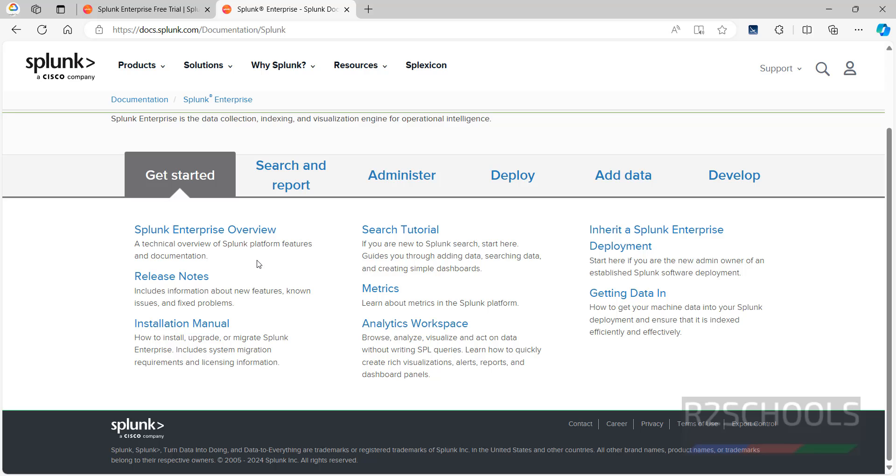
{"action": "left_click", "coordinate": [181, 323]}
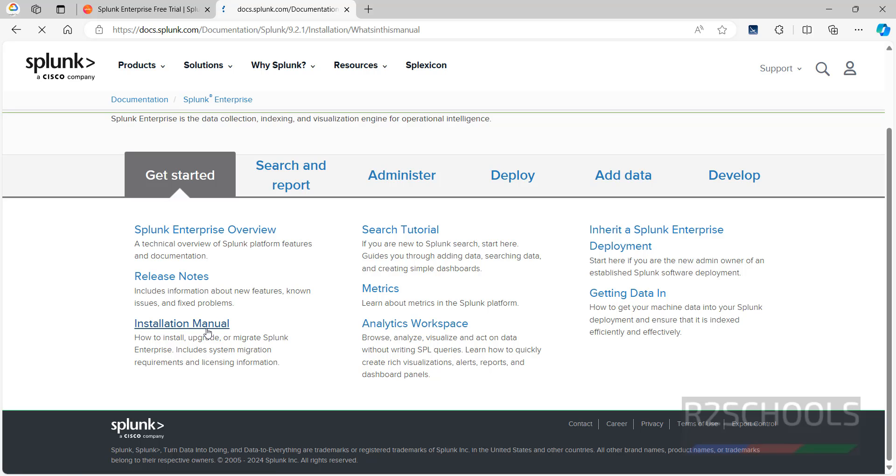
{"action": "left_click", "coordinate": [182, 323]}
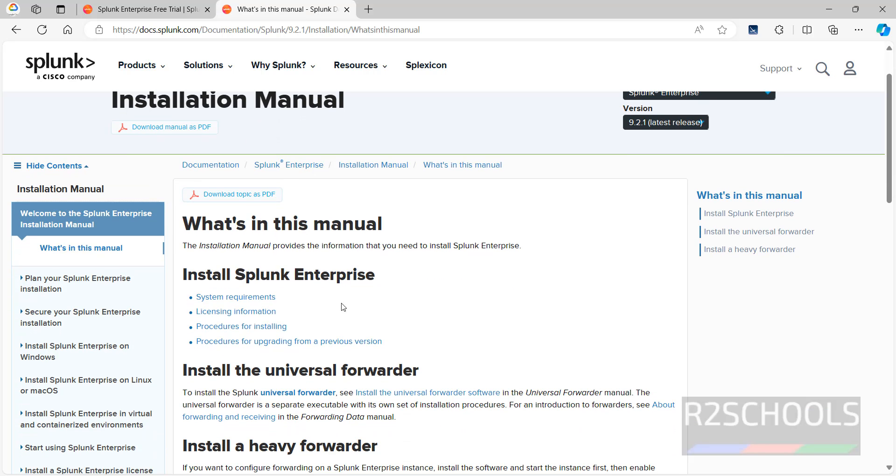
Step: Open the System requirements topic and scroll to the Windows operating systems table
{"action": "left_click", "coordinate": [235, 297]}
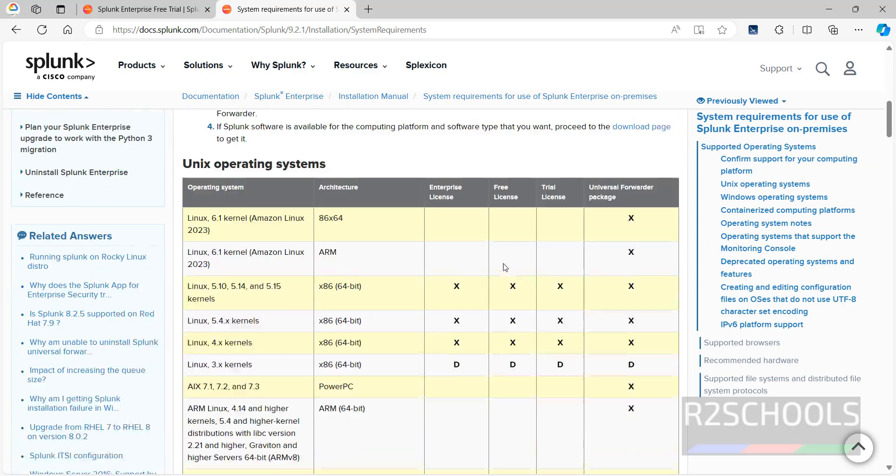
{"action": "scroll", "scroll_direction": "down", "scroll_amount": 3}
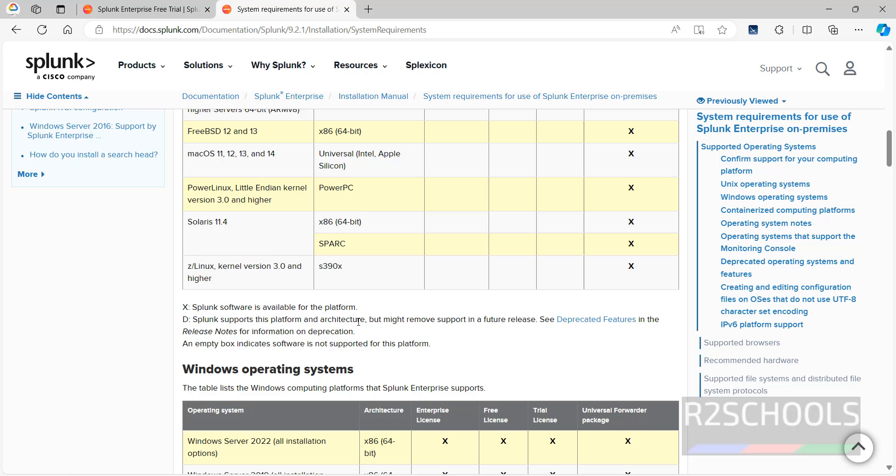
{"action": "scroll", "scroll_direction": "down", "scroll_amount": 3}
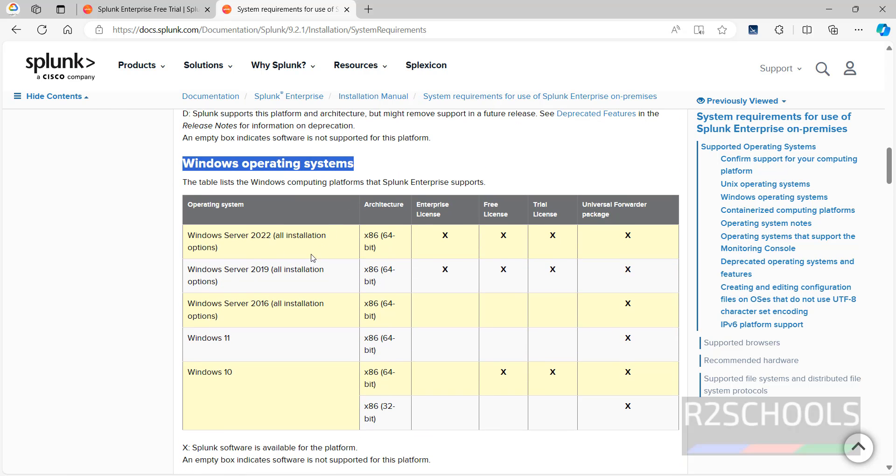
{"action": "double_click", "coordinate": [300, 235]}
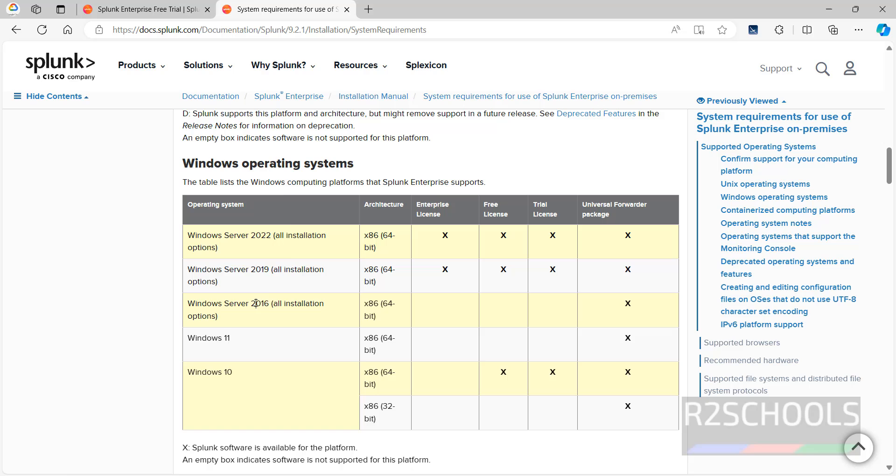
Step: Highlight the Windows Server, Windows 10 and Windows 11 universal forwarder support entries
{"action": "double_click", "coordinate": [259, 303]}
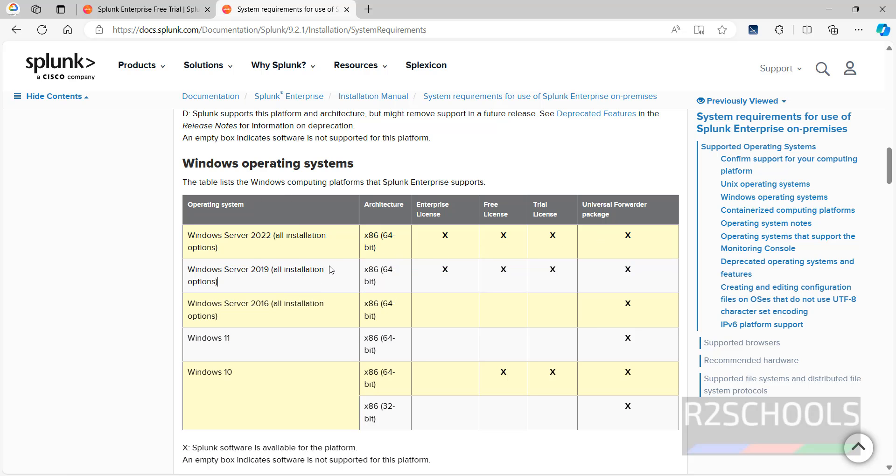
{"action": "mouse_move", "coordinate": [251, 251]}
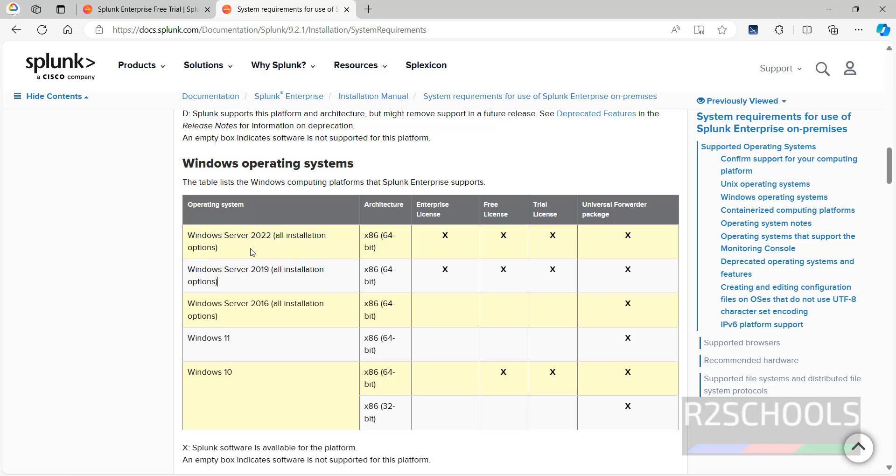
{"action": "mouse_move", "coordinate": [243, 370]}
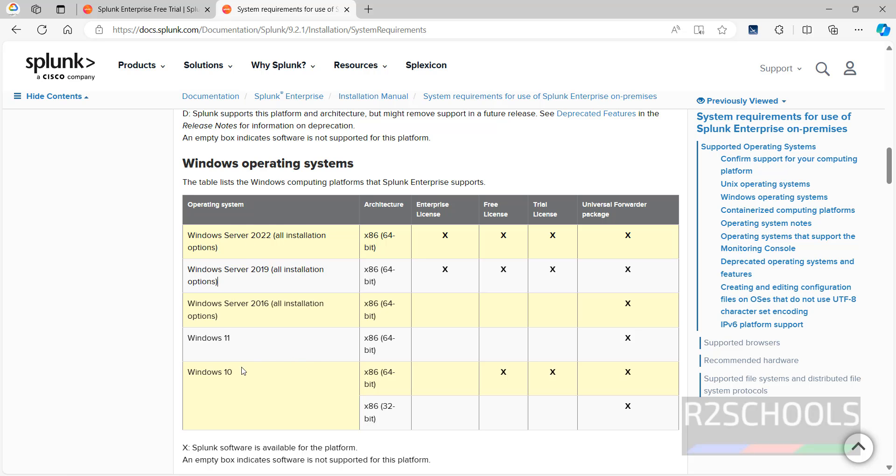
{"action": "double_click", "coordinate": [209, 372]}
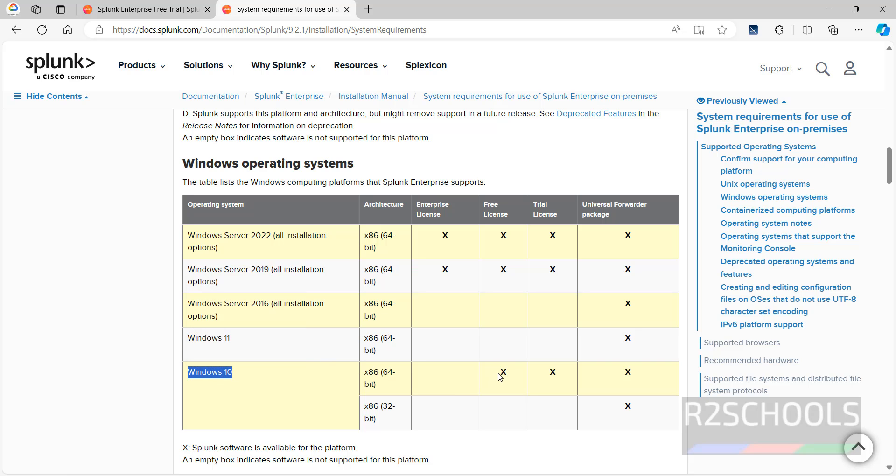
{"action": "mouse_move", "coordinate": [624, 381]}
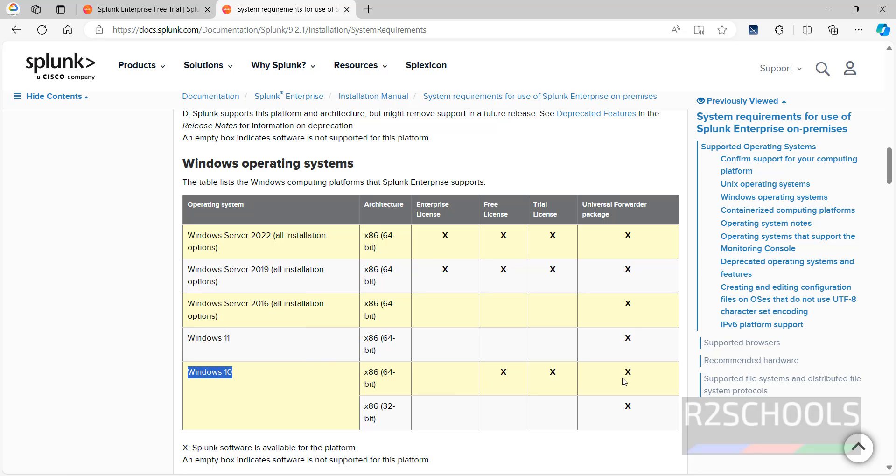
{"action": "mouse_move", "coordinate": [650, 385]}
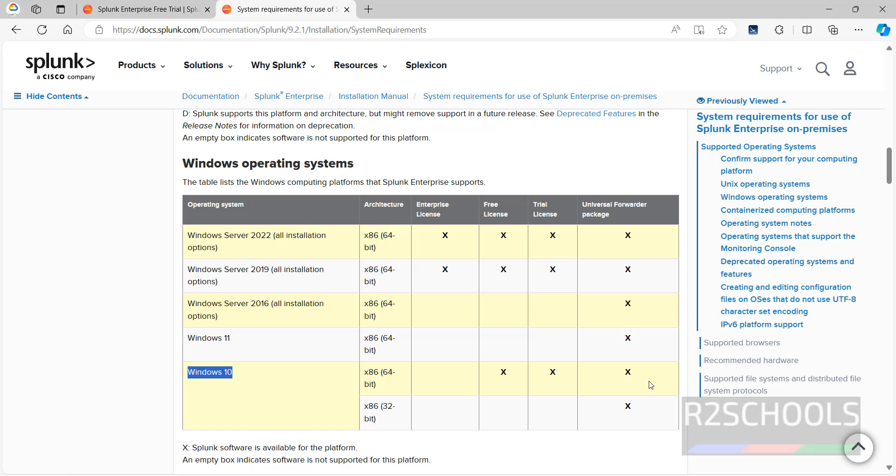
{"action": "double_click", "coordinate": [212, 338]}
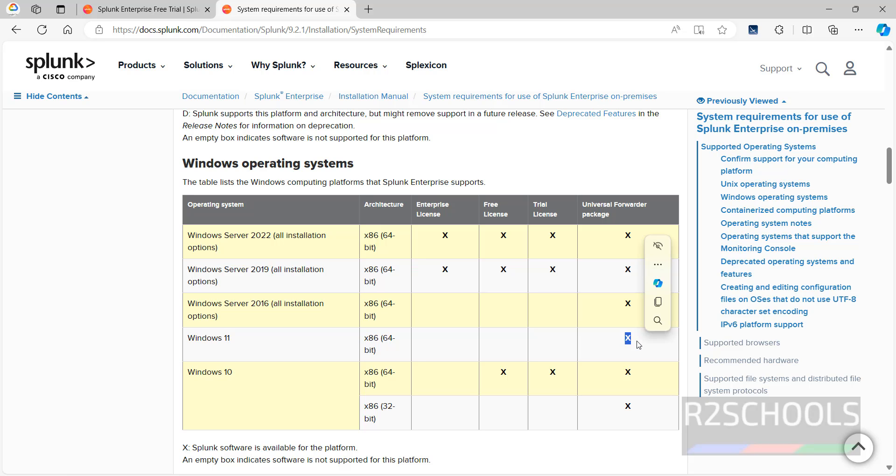
{"action": "left_click", "coordinate": [543, 157]}
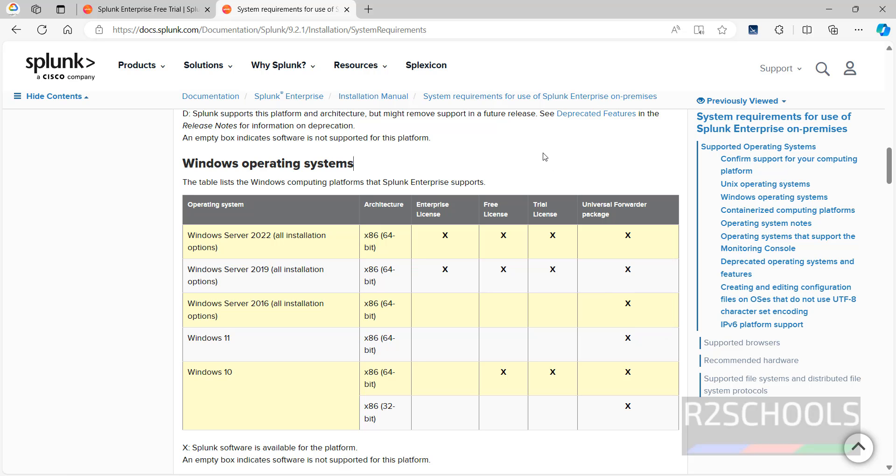
Step: Show the downloaded Splunk 9.2.1 x64 installer in Edge's downloads list, cancelling a duplicate download
{"action": "left_click", "coordinate": [143, 9]}
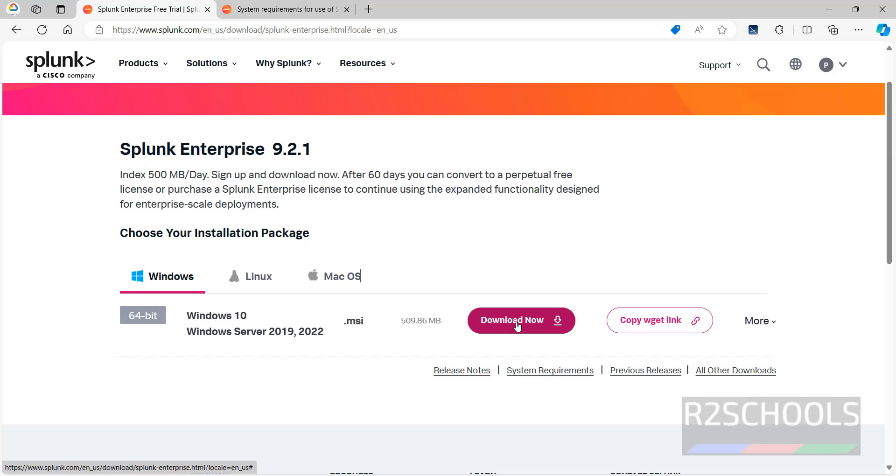
{"action": "left_click", "coordinate": [512, 320]}
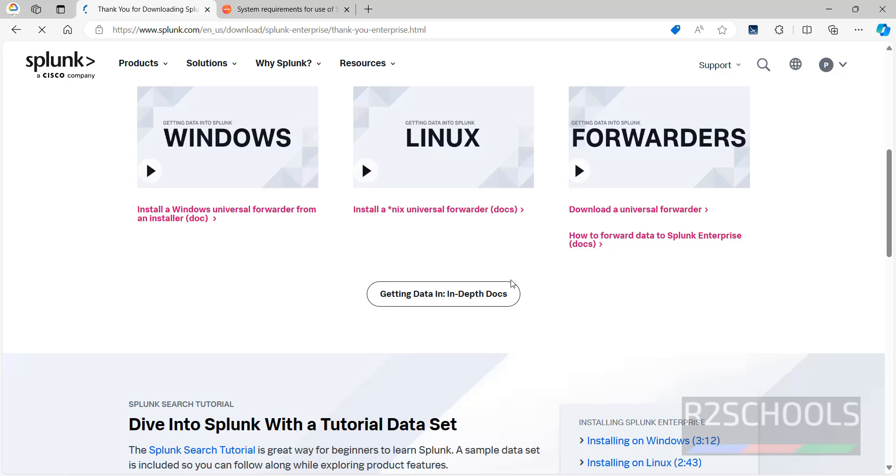
{"action": "left_click", "coordinate": [832, 30]}
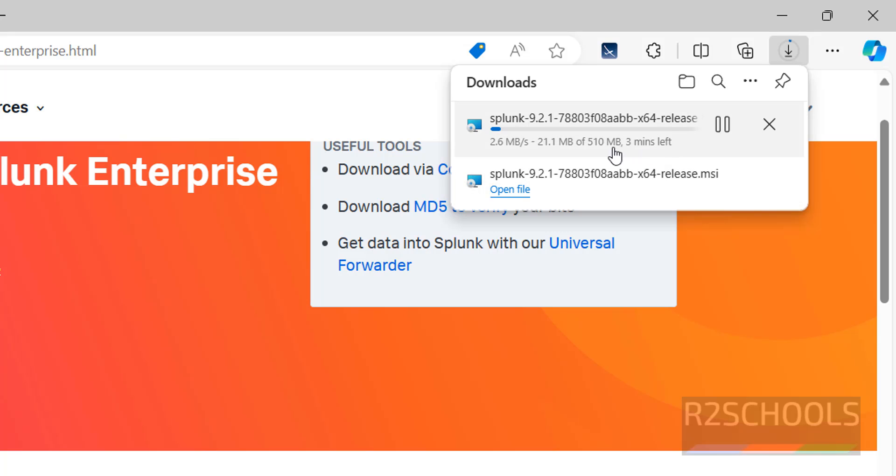
{"action": "mouse_move", "coordinate": [636, 156]}
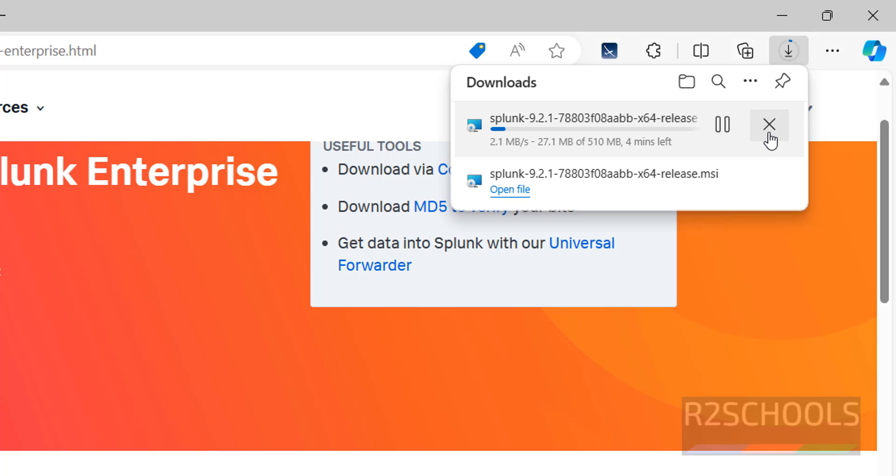
{"action": "left_click", "coordinate": [768, 125]}
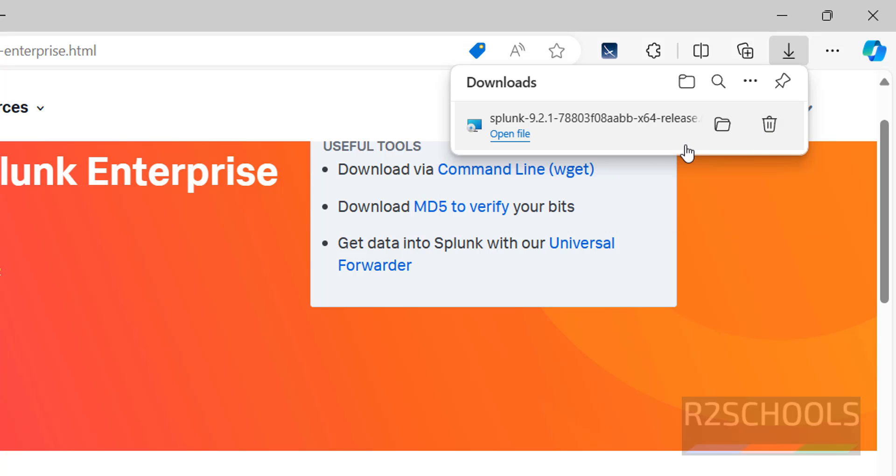
{"action": "mouse_move", "coordinate": [511, 133]}
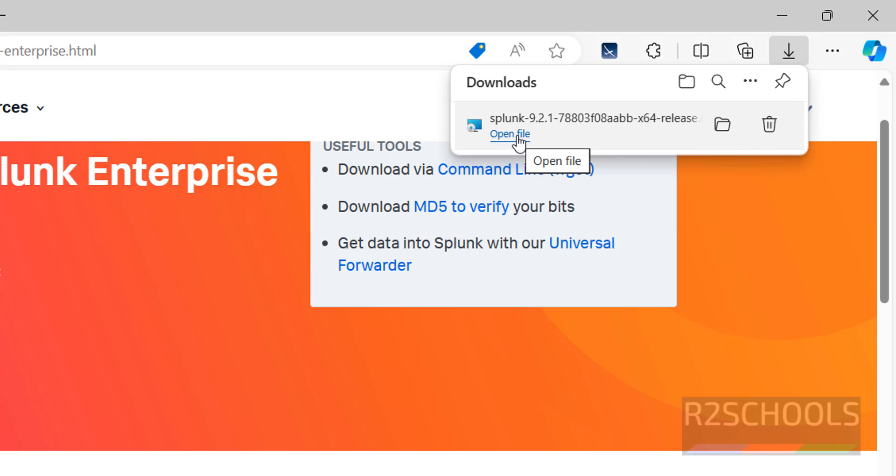
{"action": "mouse_move", "coordinate": [584, 122]}
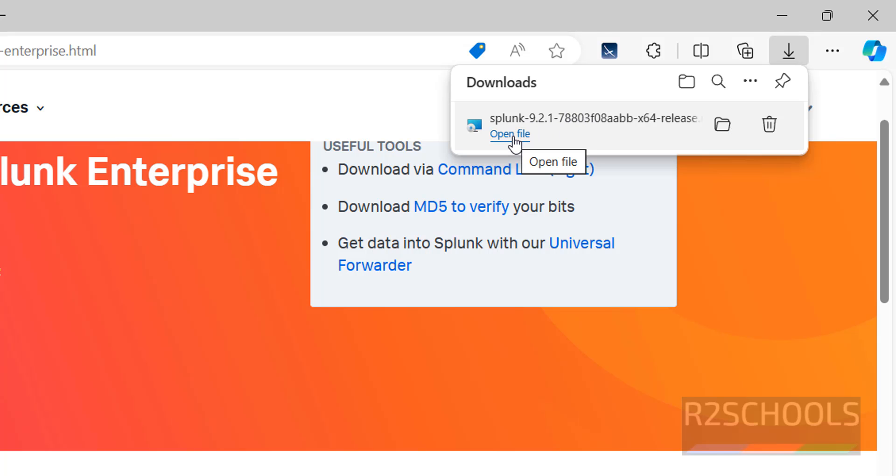
Step: Launch the Splunk installer, accept the License Agreement and choose Customize Options
{"action": "left_click", "coordinate": [510, 134]}
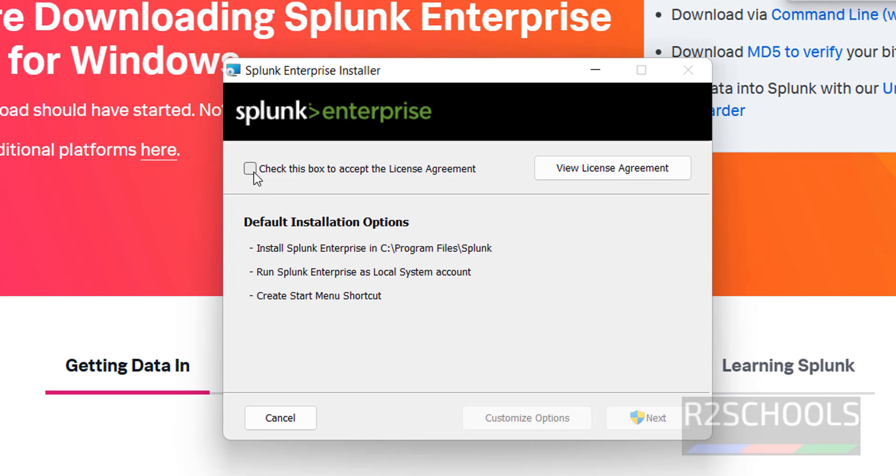
{"action": "left_click", "coordinate": [250, 168]}
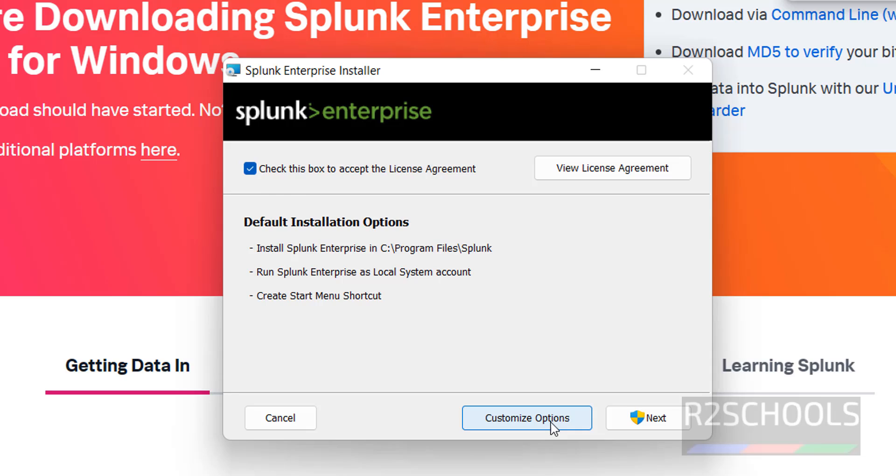
{"action": "left_click", "coordinate": [525, 418]}
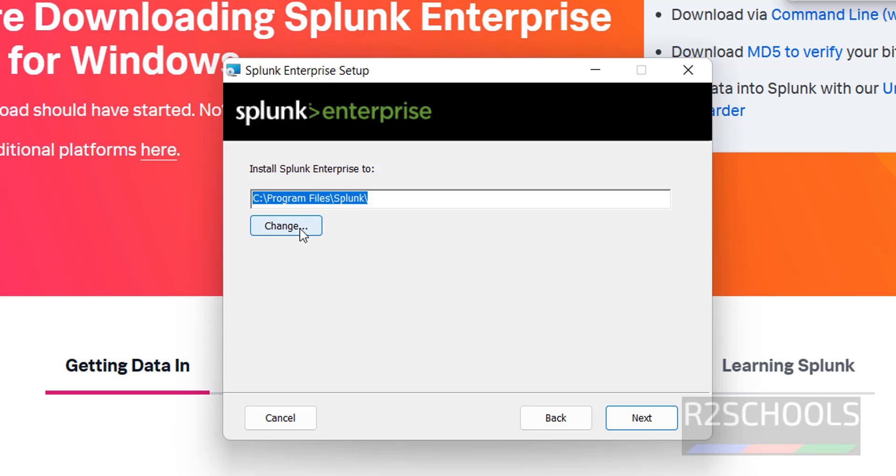
Step: Keep the default C:\Program Files\Splunk\ install location and continue
{"action": "left_click", "coordinate": [285, 224]}
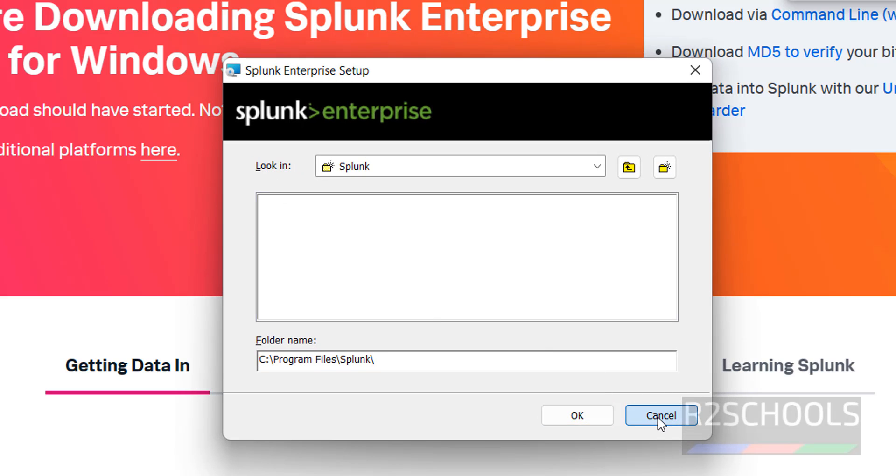
{"action": "left_click", "coordinate": [659, 415]}
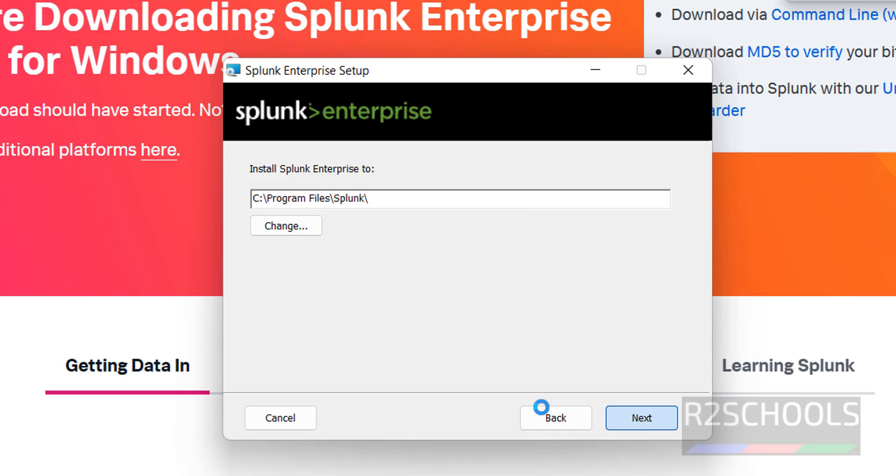
{"action": "left_click", "coordinate": [640, 418]}
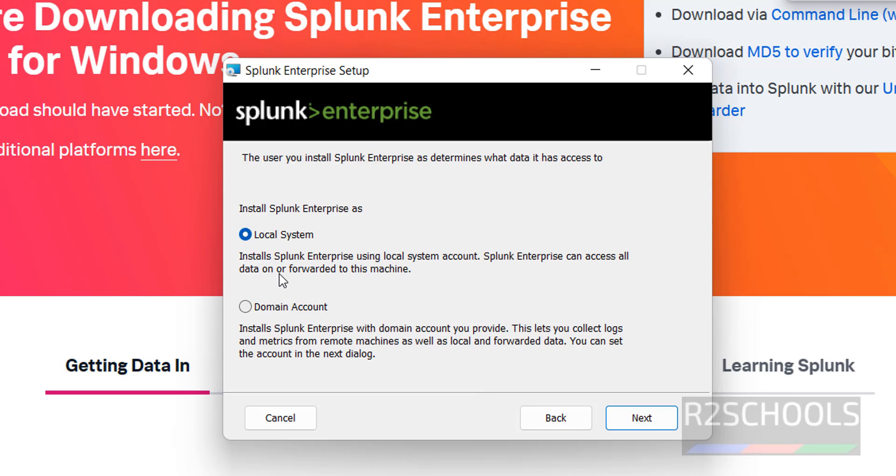
{"action": "mouse_move", "coordinate": [276, 314]}
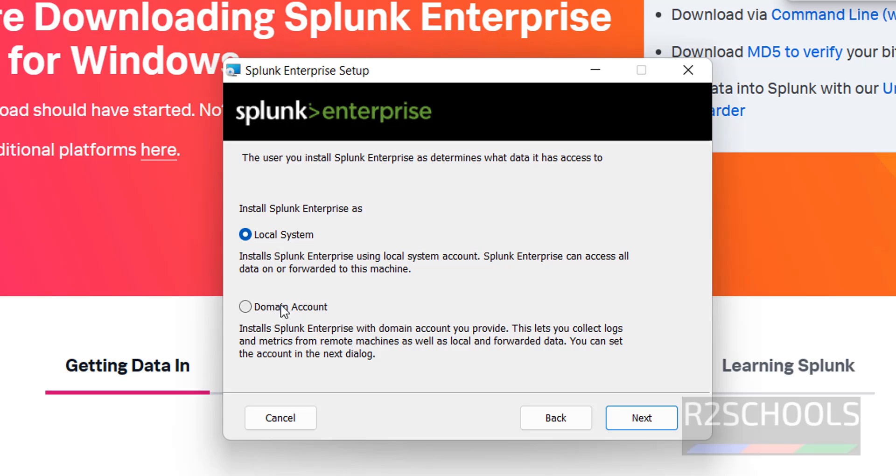
Step: Try the Domain Account option, then choose Local System as the install account
{"action": "left_click", "coordinate": [245, 307]}
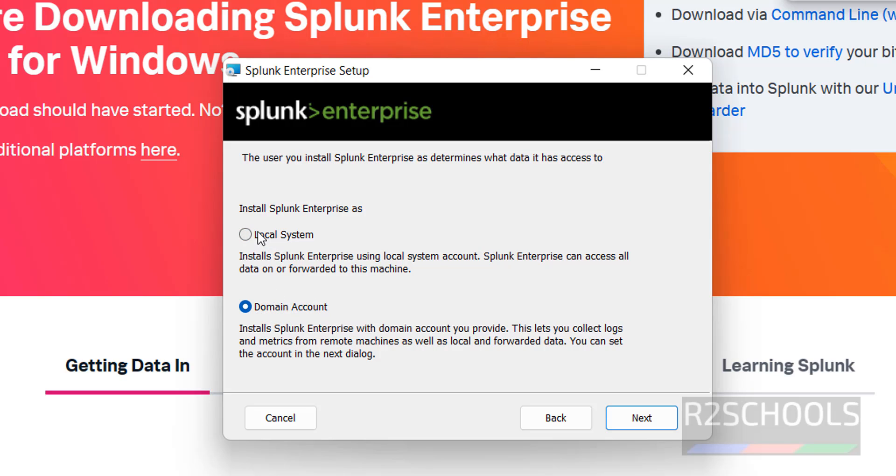
{"action": "left_click", "coordinate": [246, 234]}
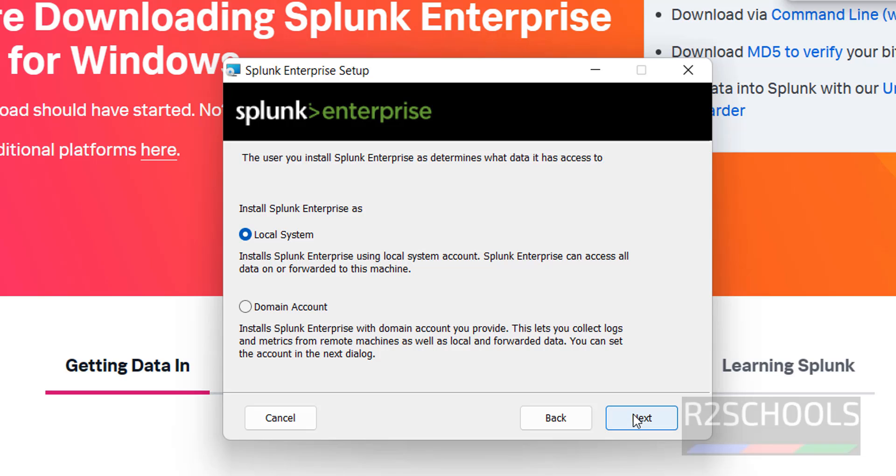
Step: Create the administrator account splunk_admin with a password and reach the ready-to-install page
{"action": "left_click", "coordinate": [640, 418]}
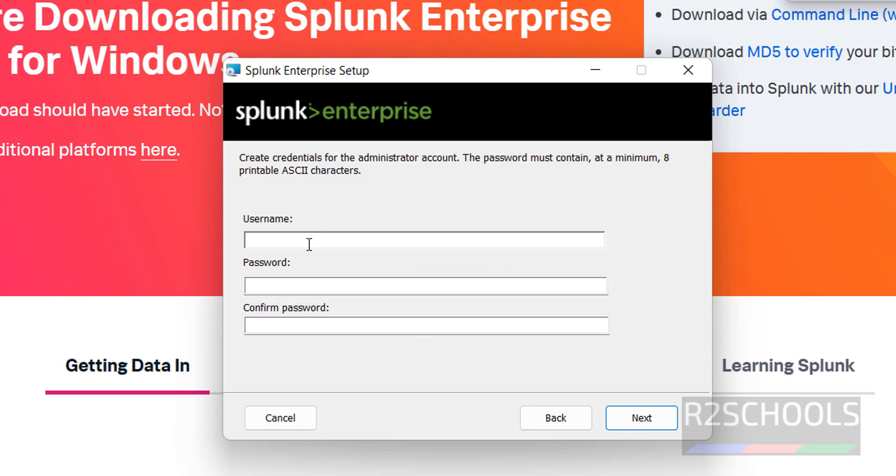
{"action": "type", "text": "spl"}
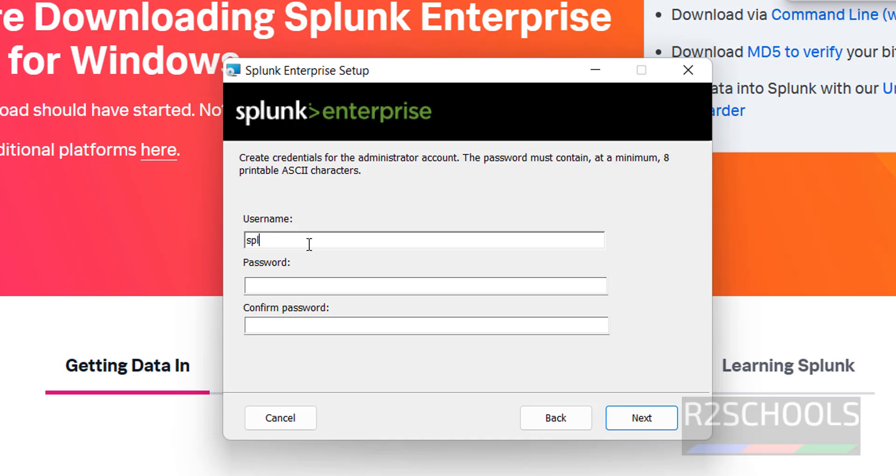
{"action": "type", "text": "unk_admin"}
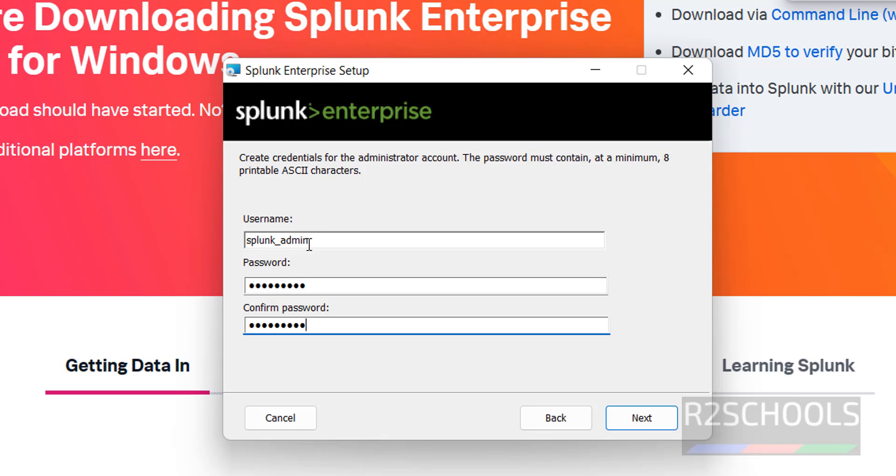
{"action": "left_click", "coordinate": [452, 239]}
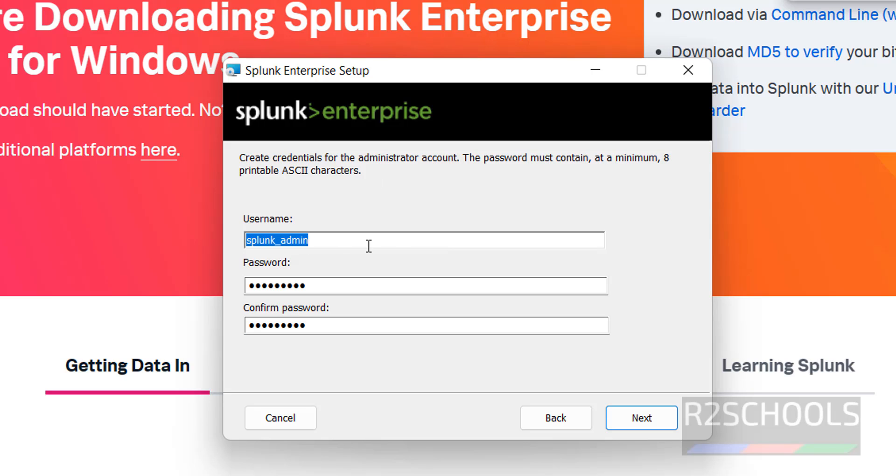
{"action": "left_click", "coordinate": [640, 418]}
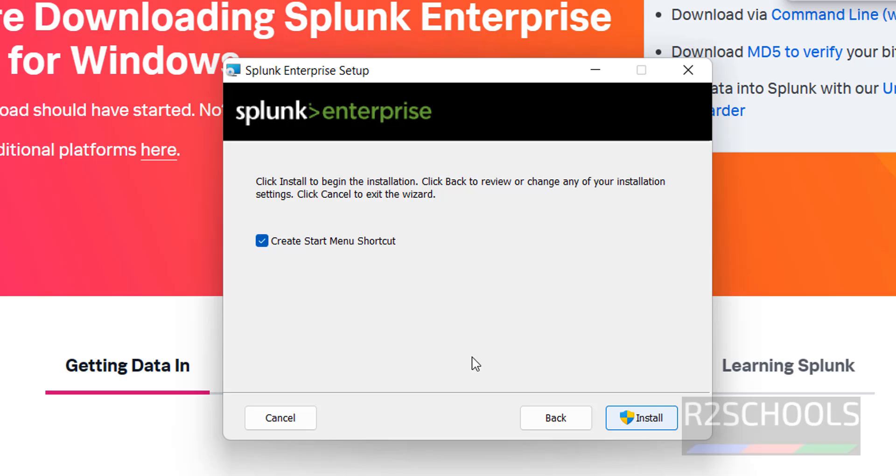
{"action": "mouse_move", "coordinate": [421, 253]}
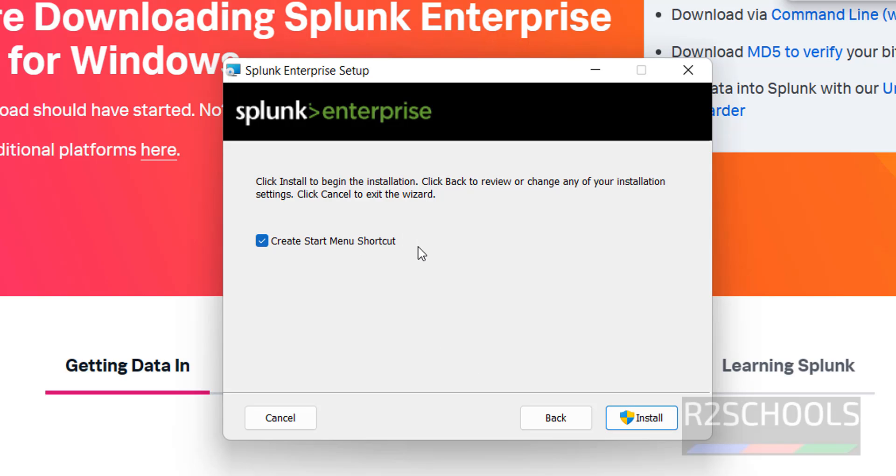
{"action": "mouse_move", "coordinate": [587, 374]}
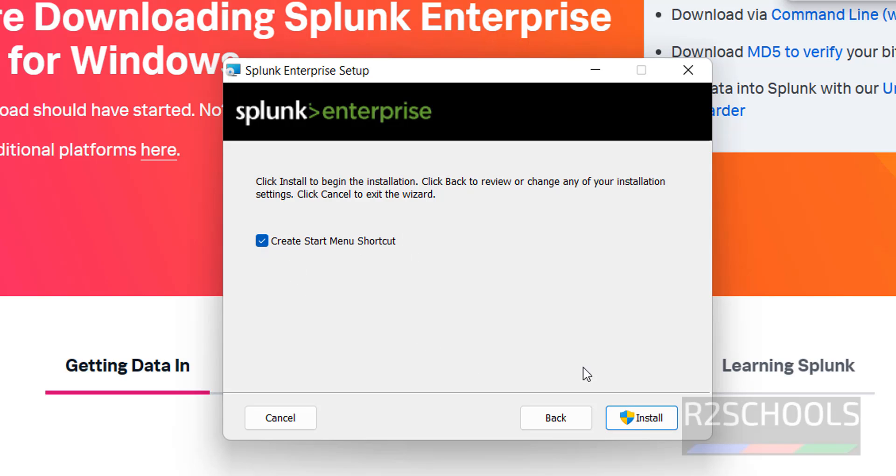
Step: Begin the Splunk Enterprise installation from the Setup Wizard
{"action": "left_click", "coordinate": [641, 418]}
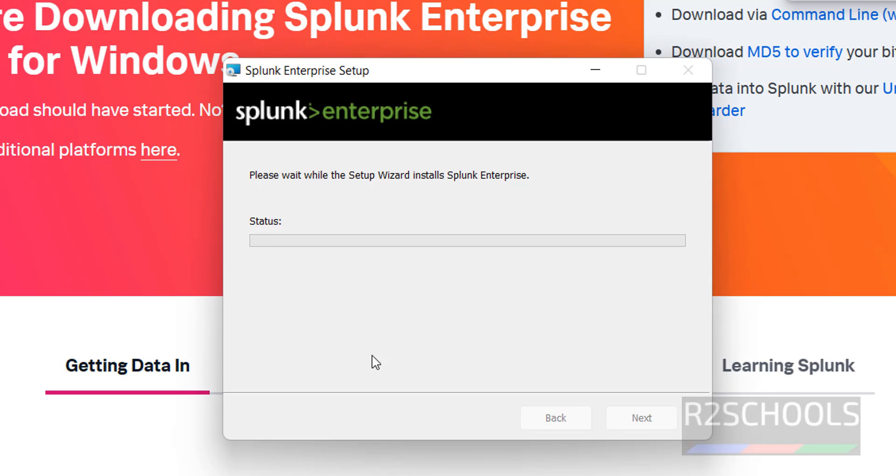
{"action": "mouse_move", "coordinate": [360, 341]}
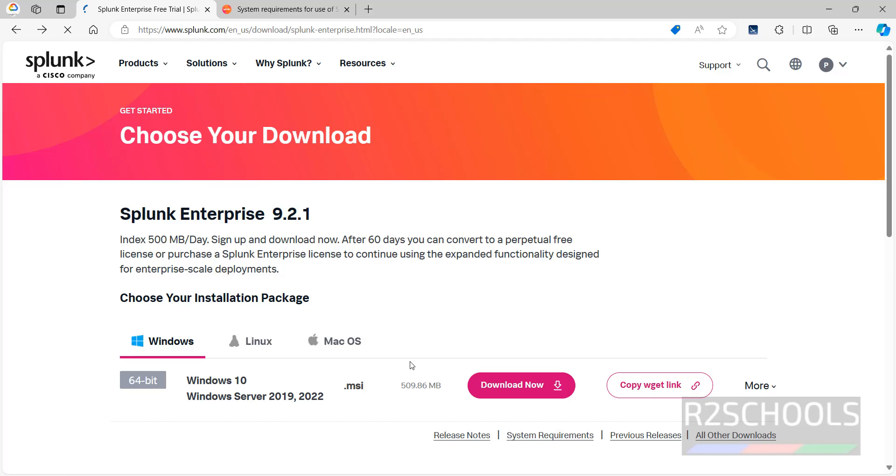
Step: Browse the Previous Releases list of older Windows installers such as 9.2.0.1, 9.2.0 and 9.1.4
{"action": "scroll", "scroll_direction": "down", "scroll_amount": 3}
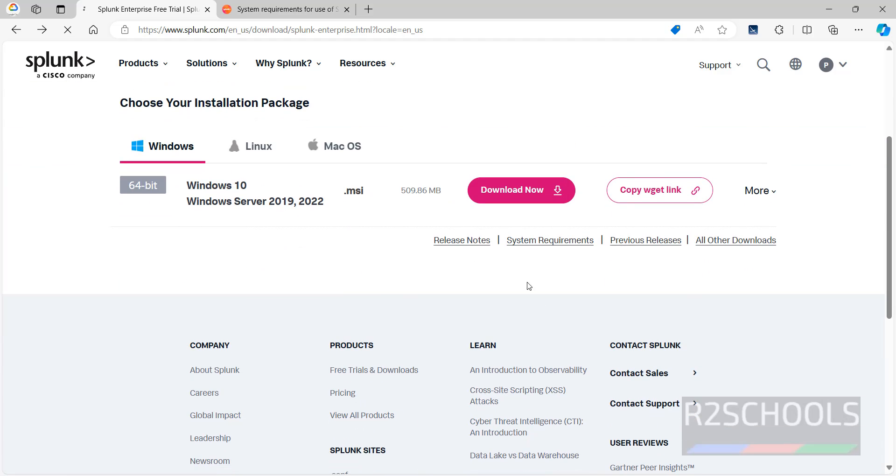
{"action": "left_click", "coordinate": [645, 239]}
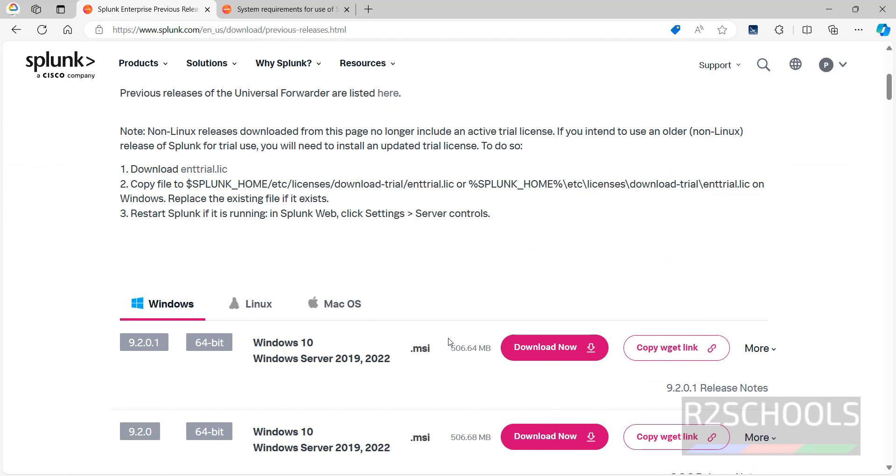
{"action": "scroll", "scroll_direction": "down", "scroll_amount": 3}
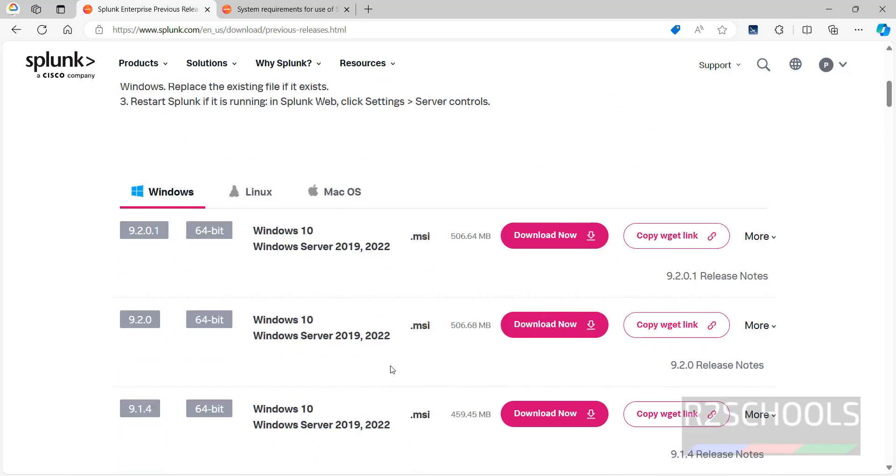
{"action": "scroll", "scroll_direction": "down", "scroll_amount": 3}
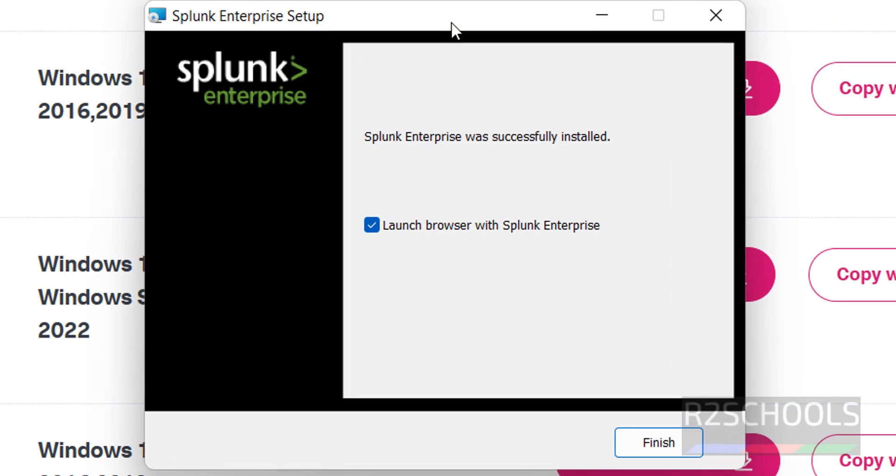
{"action": "mouse_move", "coordinate": [484, 162]}
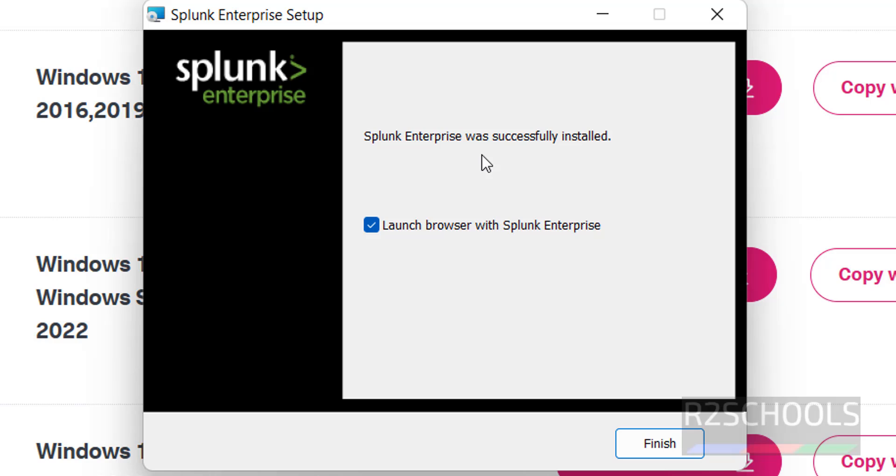
{"action": "mouse_move", "coordinate": [458, 225]}
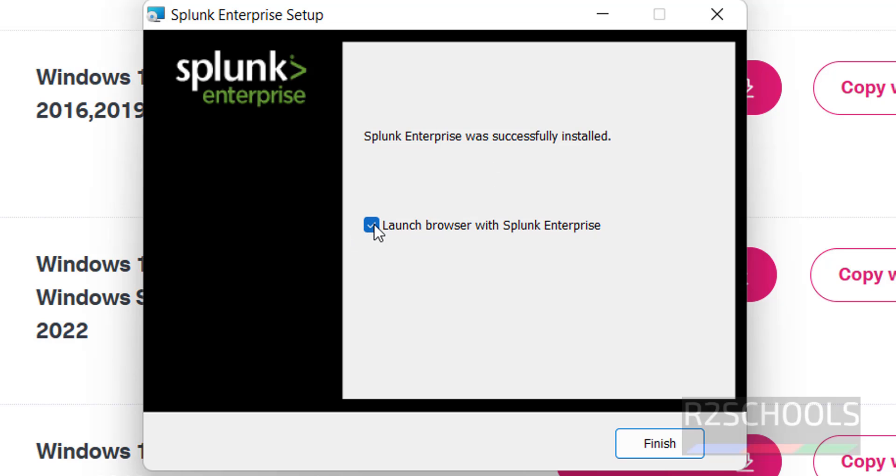
{"action": "mouse_move", "coordinate": [547, 243]}
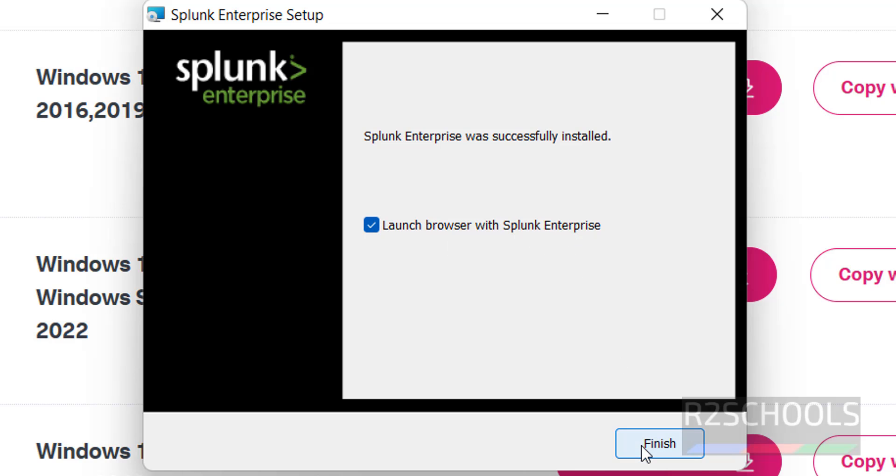
Step: Finish the installer with 'Launch browser with Splunk Enterprise' checked
{"action": "left_click", "coordinate": [658, 443]}
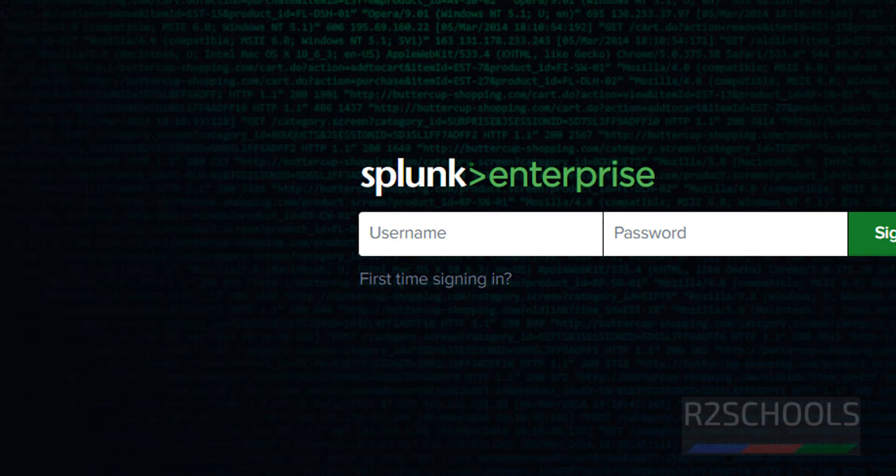
Step: Sign in to Splunk Enterprise as splunk_admin with the administrator password
{"action": "left_click", "coordinate": [436, 279]}
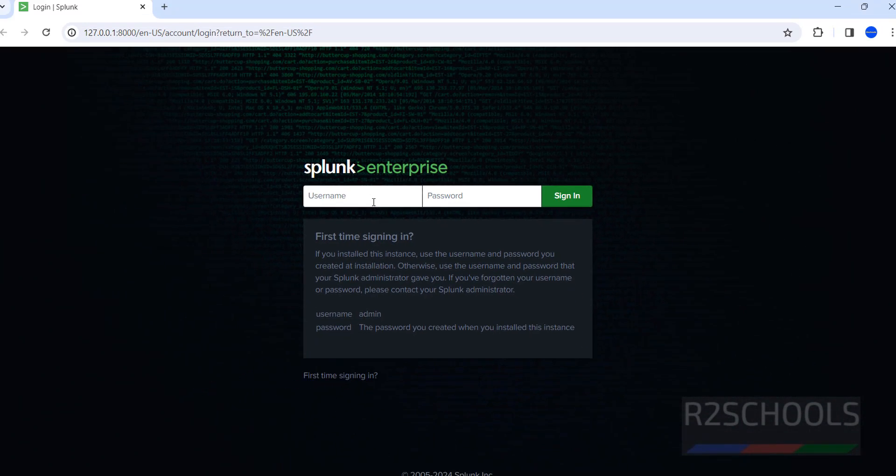
{"action": "type", "text": "s"}
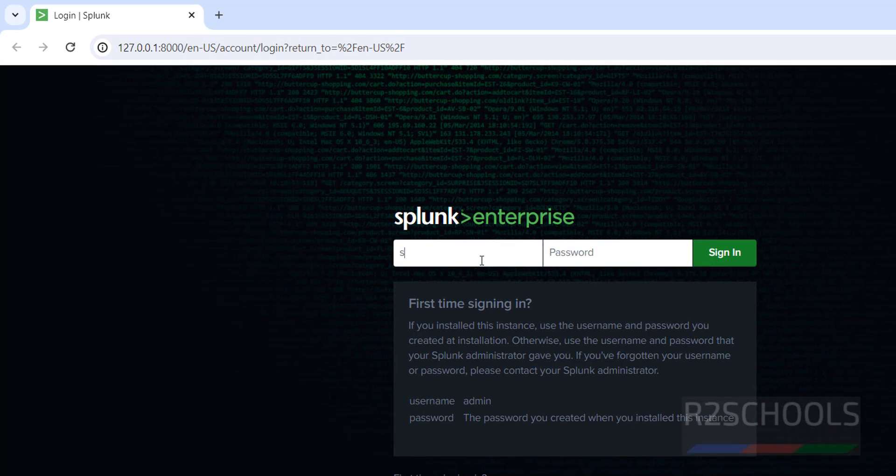
{"action": "type", "text": "plunk"}
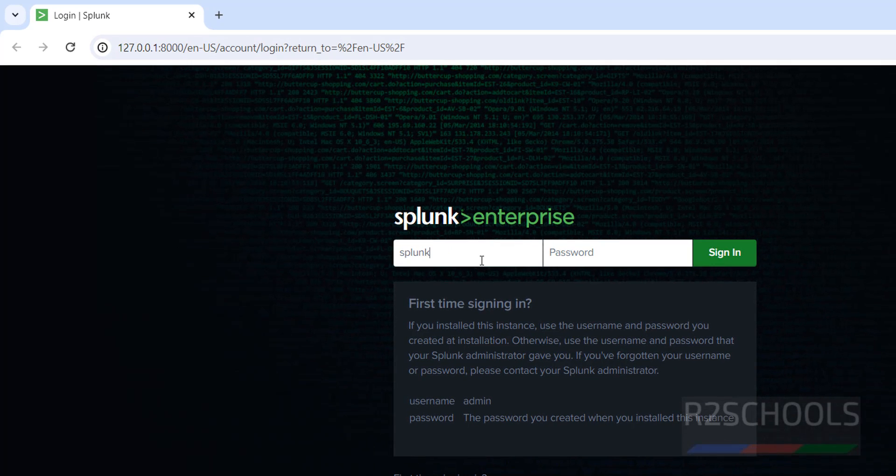
{"action": "type", "text": "_admin"}
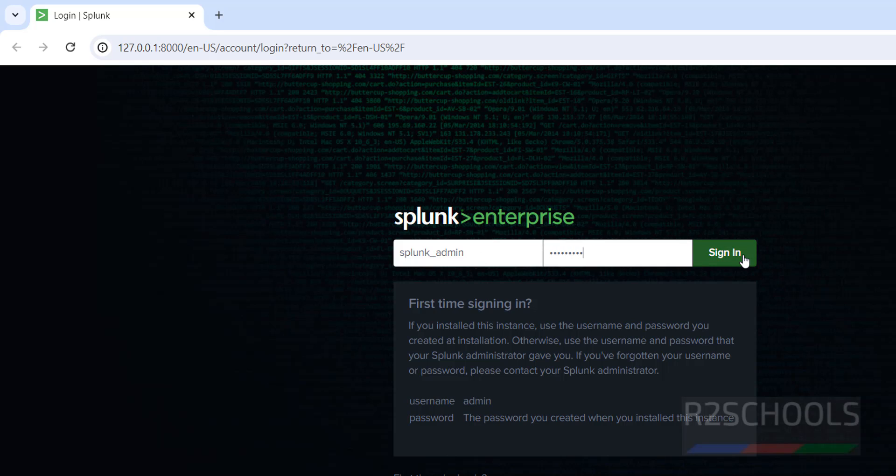
{"action": "left_click", "coordinate": [724, 252]}
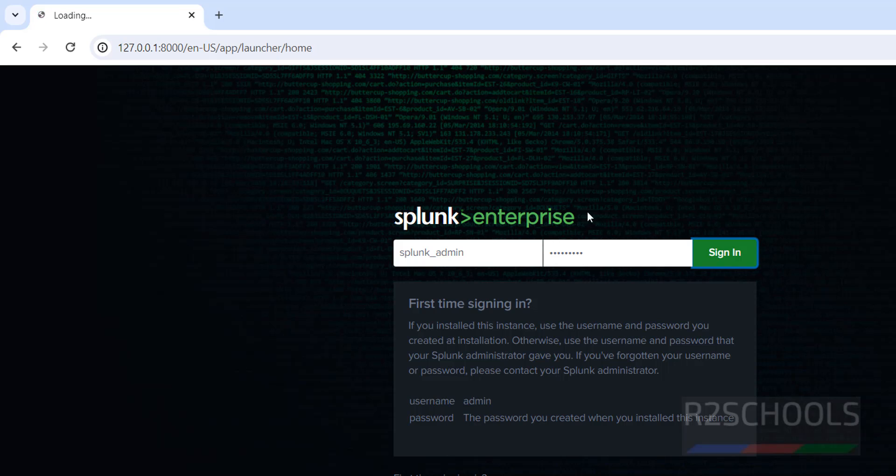
{"action": "left_click", "coordinate": [724, 252]}
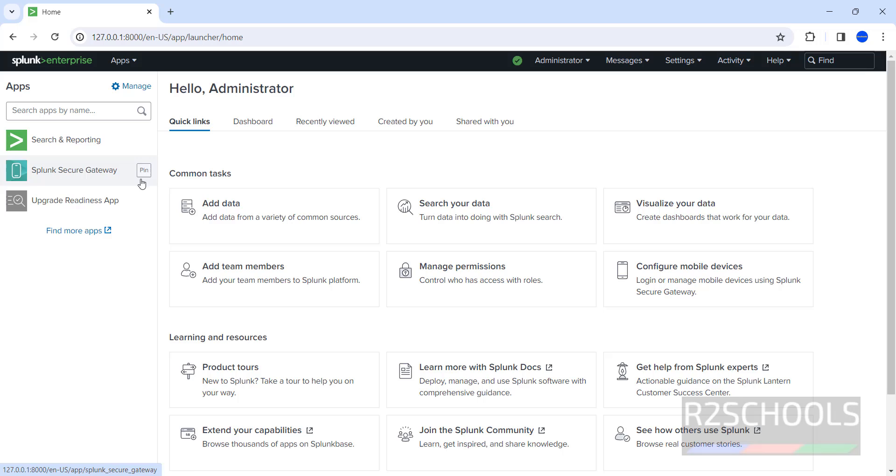
{"action": "mouse_move", "coordinate": [119, 140]}
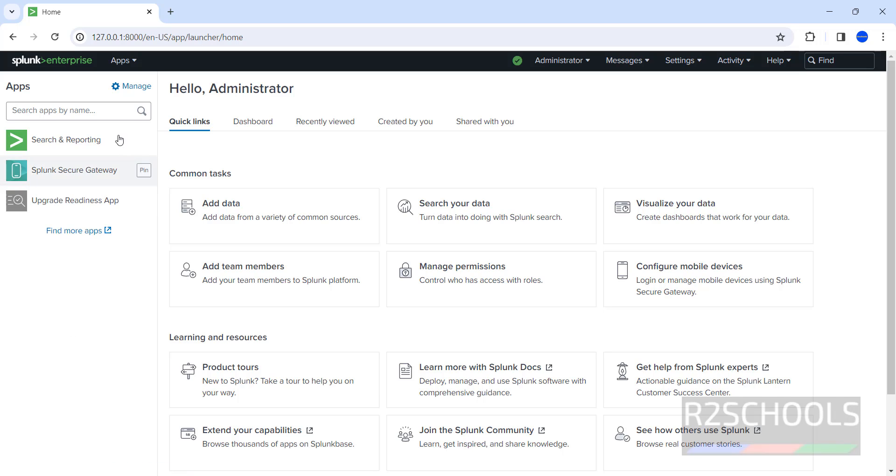
{"action": "mouse_move", "coordinate": [858, 217]}
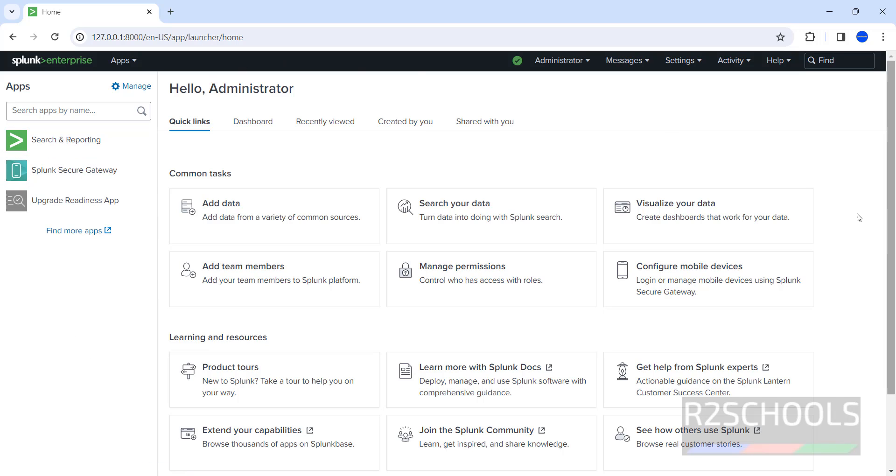
{"action": "mouse_move", "coordinate": [118, 353]}
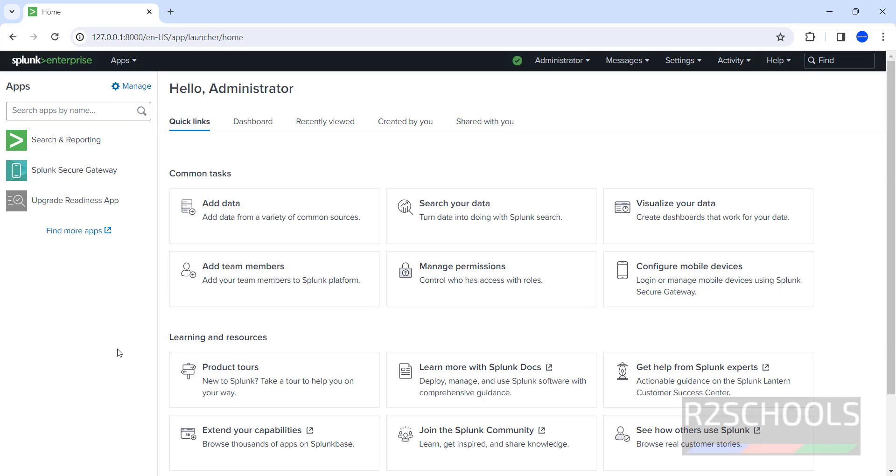
{"action": "mouse_move", "coordinate": [281, 280]}
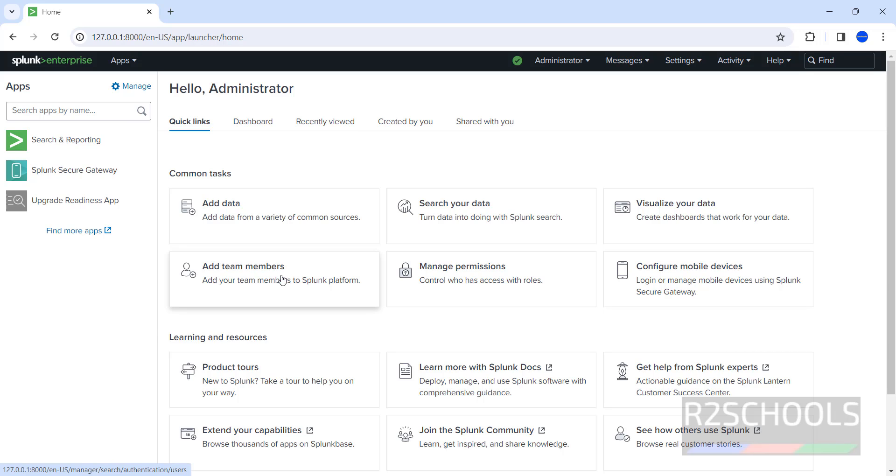
{"action": "mouse_move", "coordinate": [255, 215]}
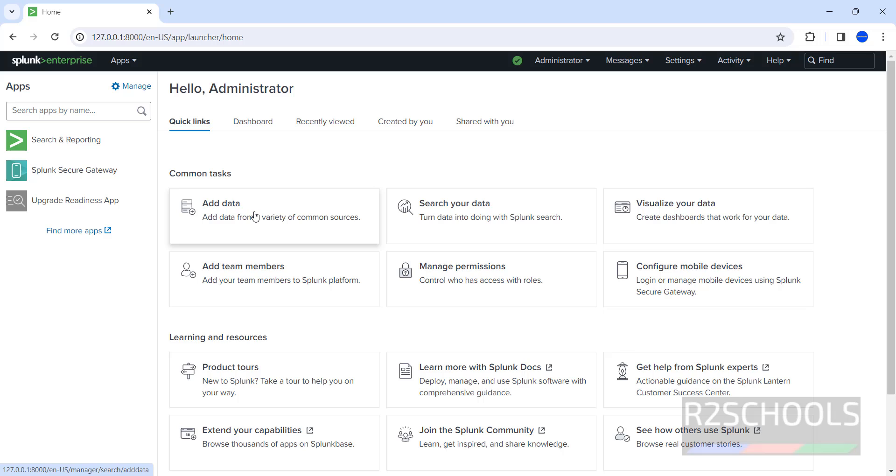
Step: Go to the Add Data page from Common tasks on the home page
{"action": "left_click", "coordinate": [273, 215]}
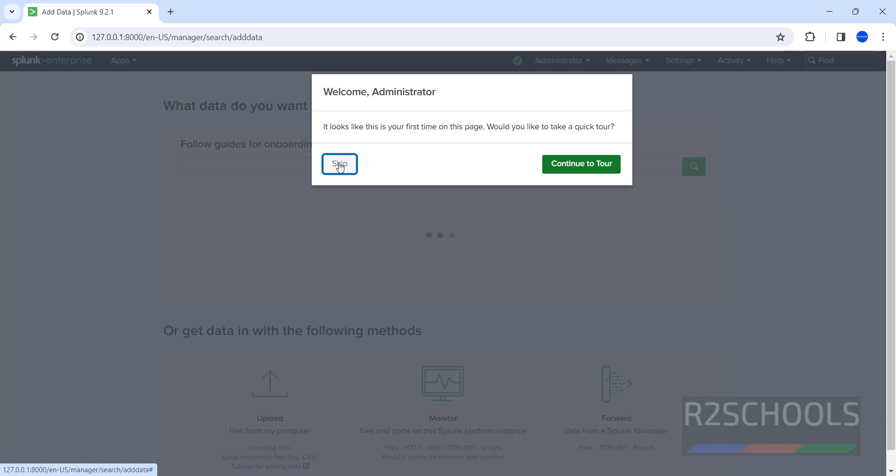
Step: Skip the welcome tour and look over the Add Data onboarding guides and methods
{"action": "left_click", "coordinate": [338, 165]}
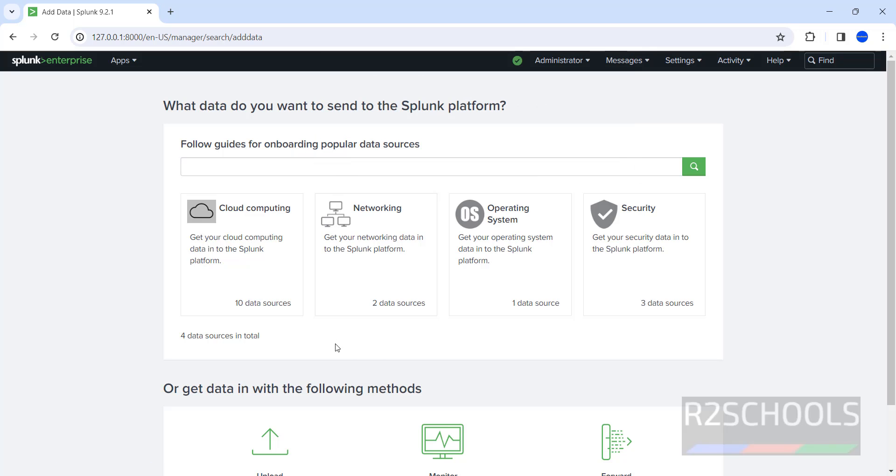
{"action": "scroll", "scroll_direction": "down", "scroll_amount": 3}
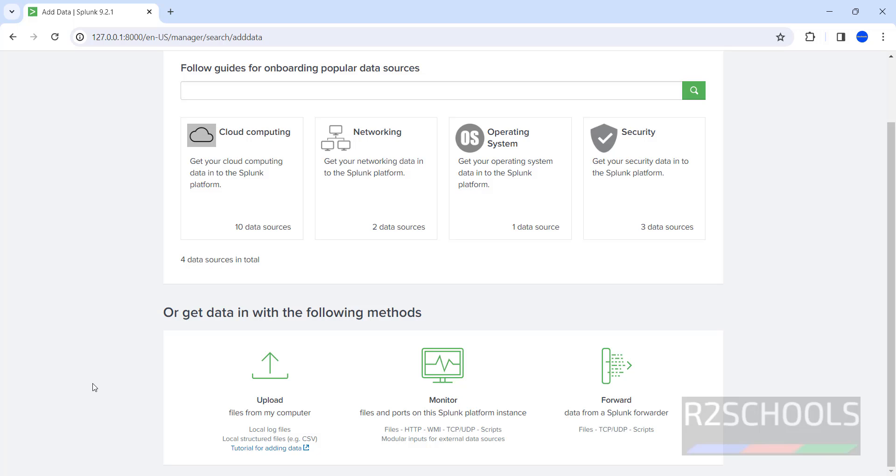
{"action": "mouse_move", "coordinate": [217, 386]}
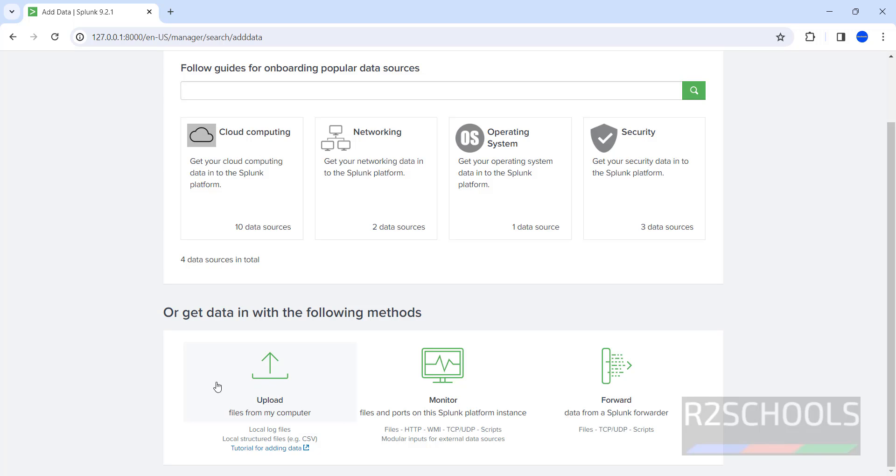
{"action": "mouse_move", "coordinate": [252, 380]}
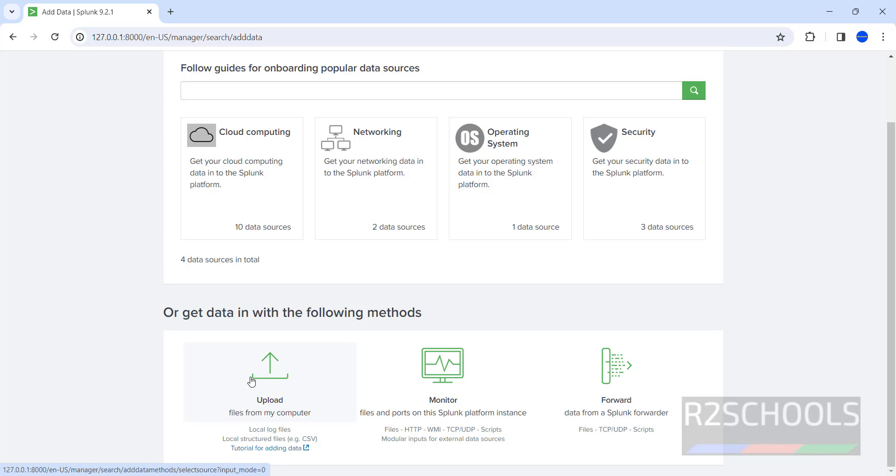
{"action": "scroll", "scroll_direction": "up", "scroll_amount": 3}
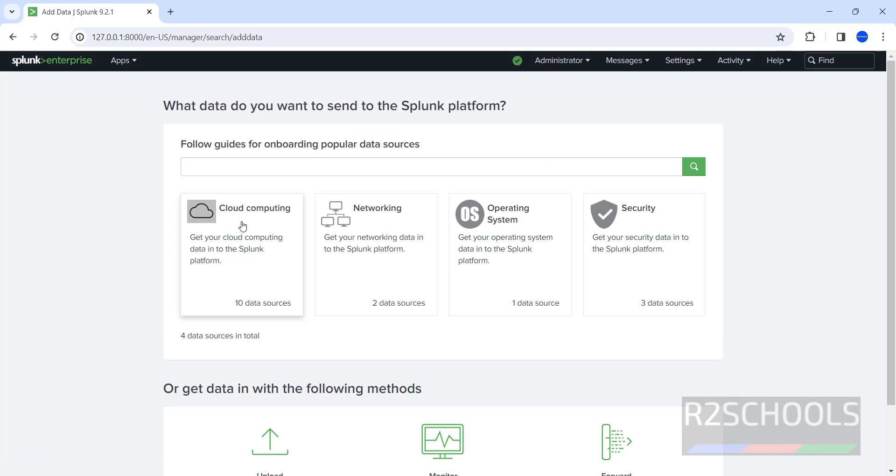
{"action": "mouse_move", "coordinate": [563, 241]}
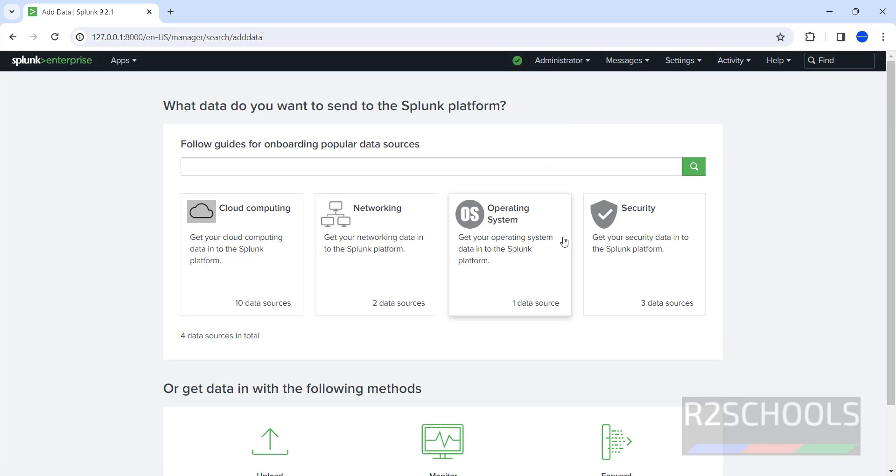
{"action": "mouse_move", "coordinate": [243, 312]}
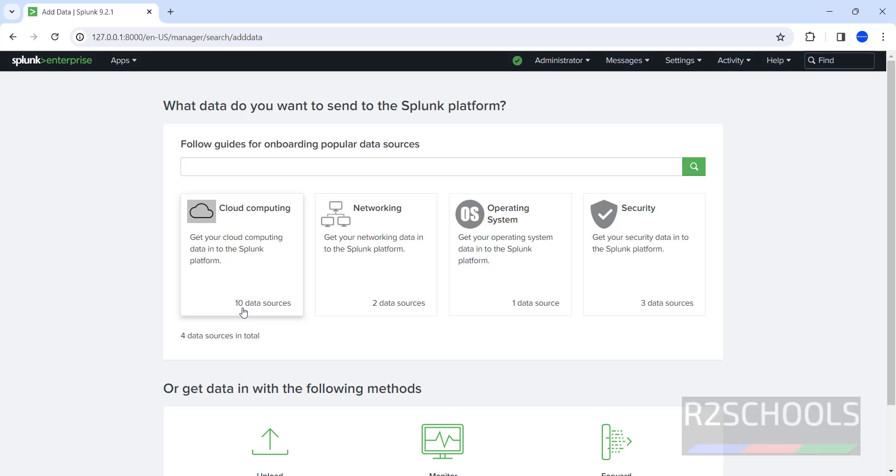
{"action": "mouse_move", "coordinate": [274, 310]}
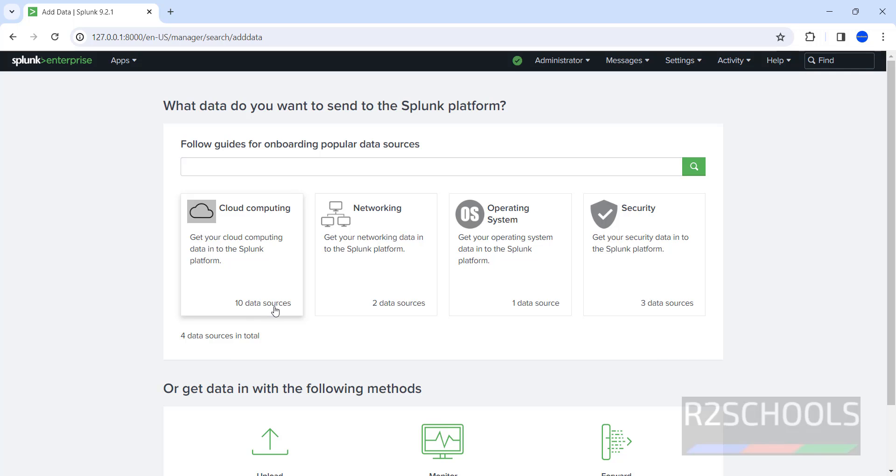
{"action": "mouse_move", "coordinate": [413, 317]}
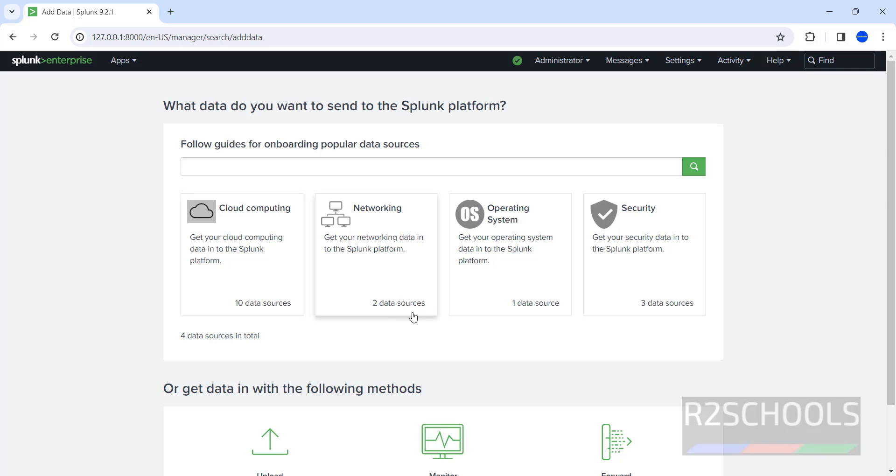
{"action": "mouse_move", "coordinate": [516, 318]}
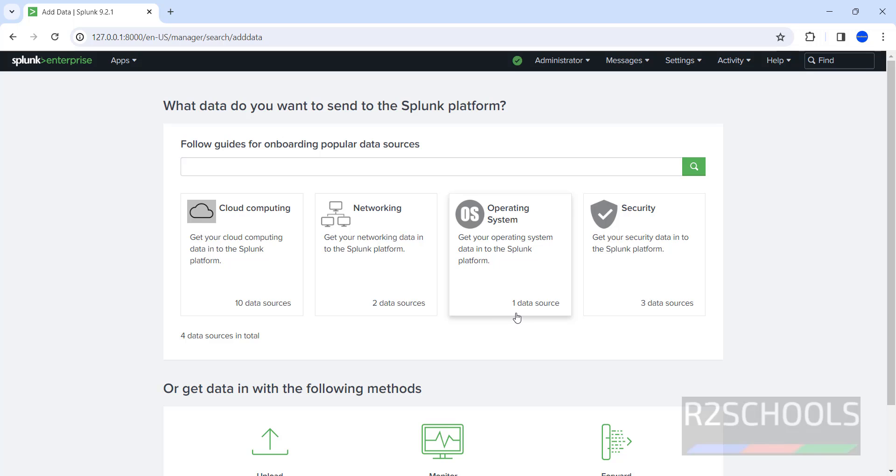
{"action": "mouse_move", "coordinate": [663, 316]}
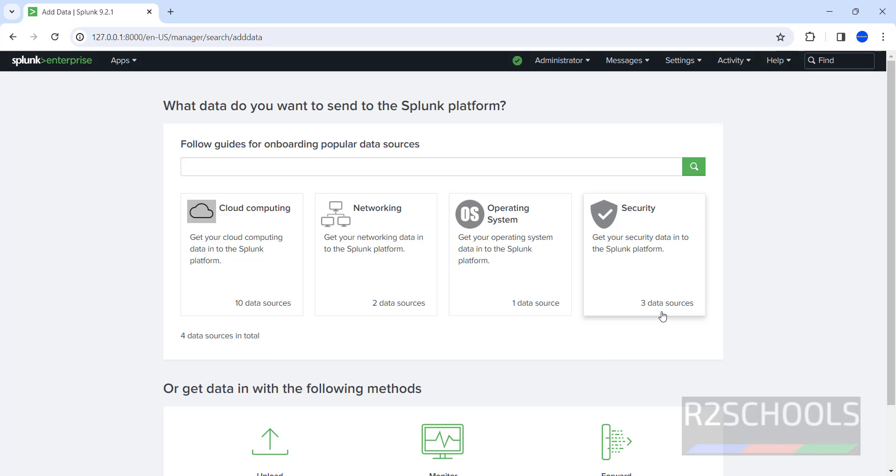
{"action": "mouse_move", "coordinate": [761, 313]}
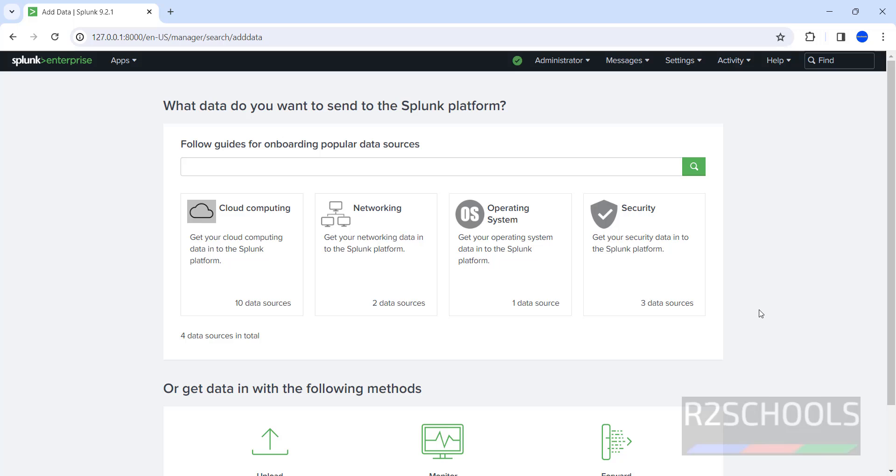
{"action": "left_click", "coordinate": [431, 166]}
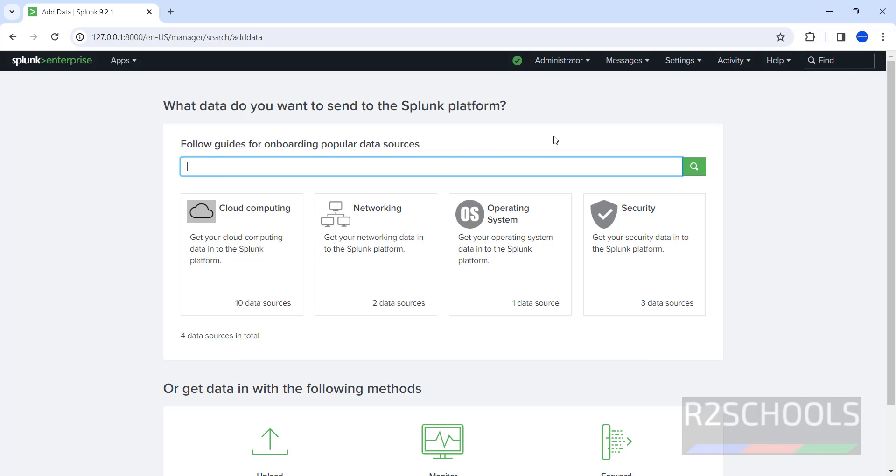
{"action": "mouse_move", "coordinate": [52, 66]}
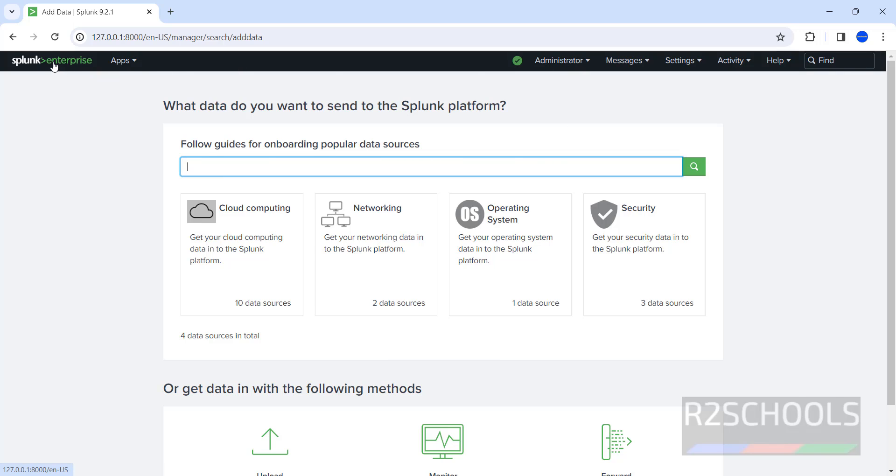
Step: Return home via the splunk>enterprise logo and open Search your data
{"action": "left_click", "coordinate": [51, 61]}
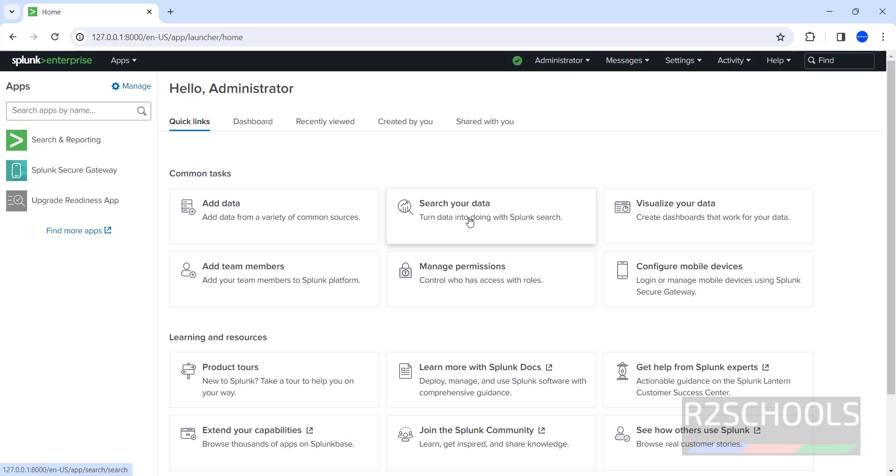
{"action": "left_click", "coordinate": [490, 215]}
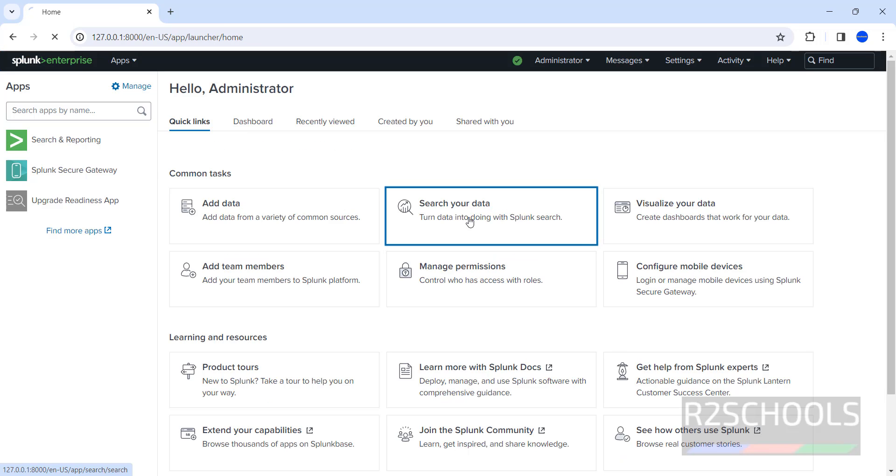
{"action": "left_click", "coordinate": [455, 202]}
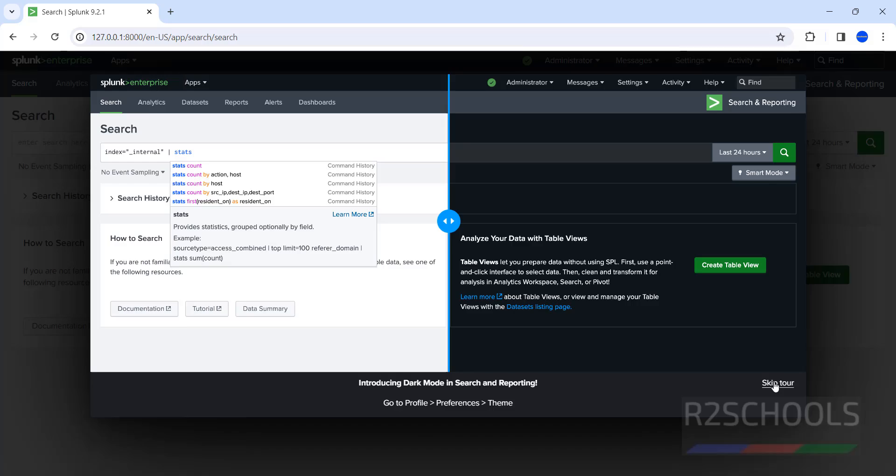
Step: Dismiss the dark mode tour and review the preset search time ranges
{"action": "left_click", "coordinate": [778, 382]}
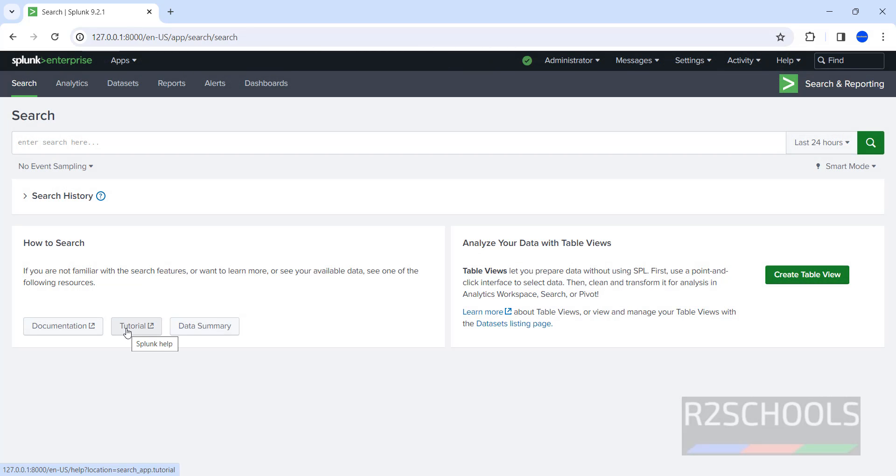
{"action": "mouse_move", "coordinate": [204, 332]}
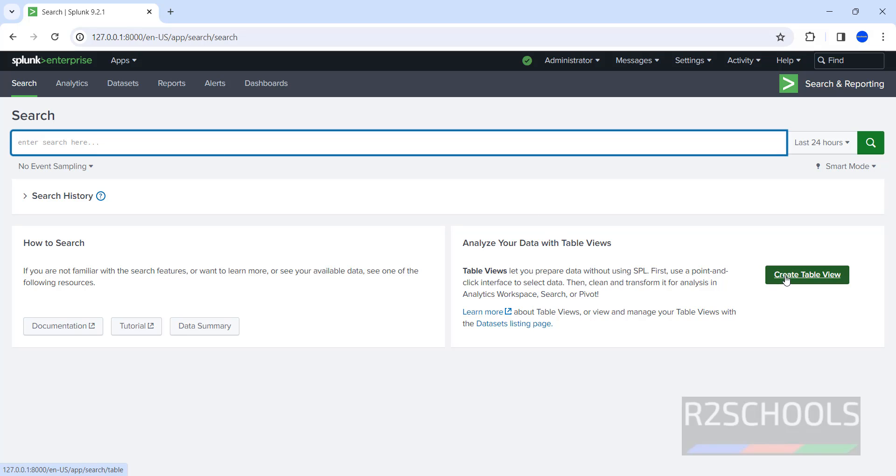
{"action": "mouse_move", "coordinate": [542, 199]}
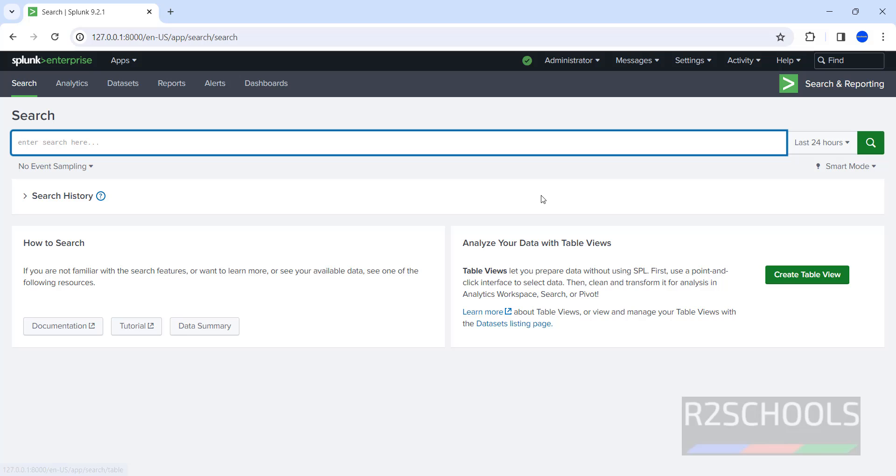
{"action": "left_click", "coordinate": [819, 142]}
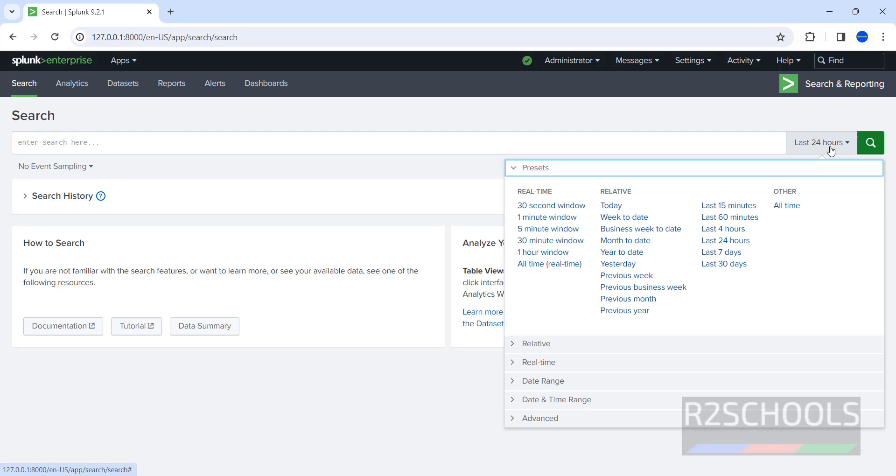
{"action": "mouse_move", "coordinate": [733, 258]}
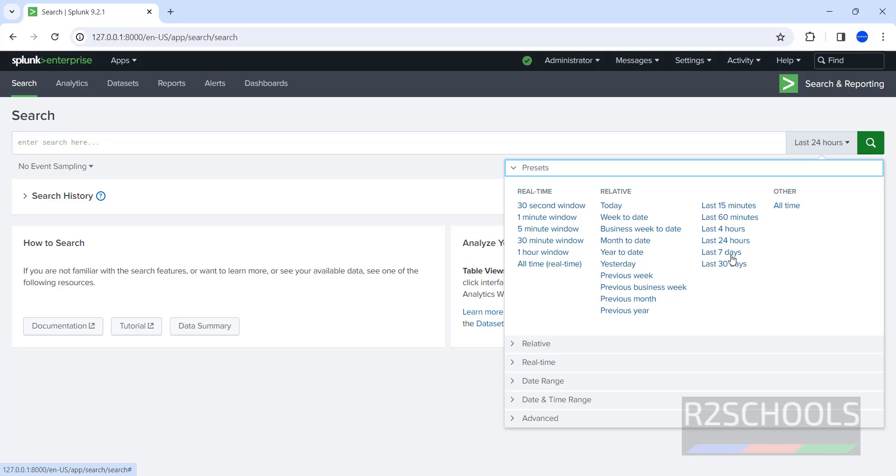
{"action": "mouse_move", "coordinate": [723, 263]}
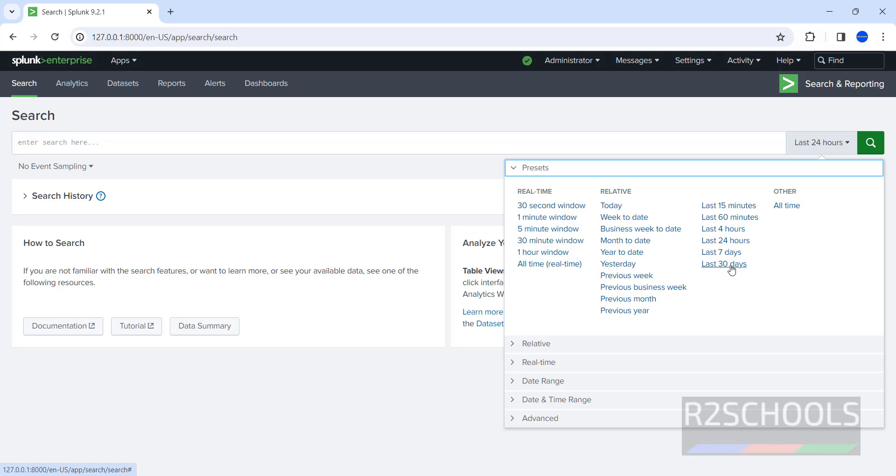
Step: Check the Administrator menu, then open the Analytics workspace
{"action": "left_click", "coordinate": [568, 60]}
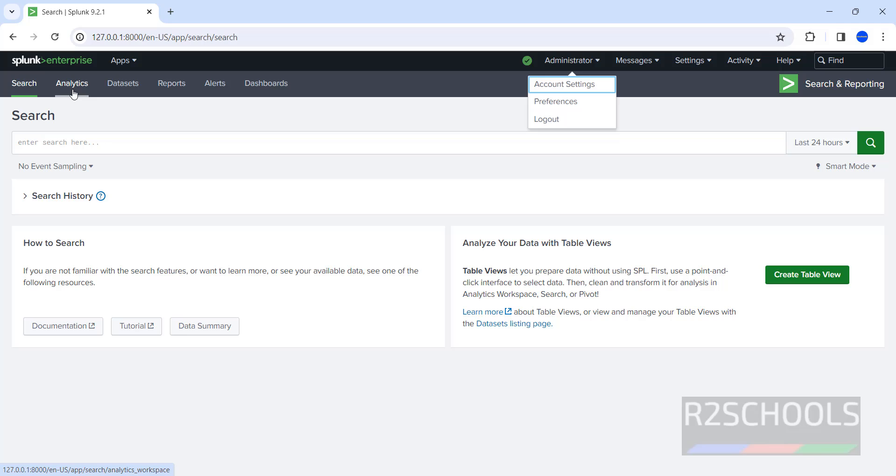
{"action": "left_click", "coordinate": [72, 83]}
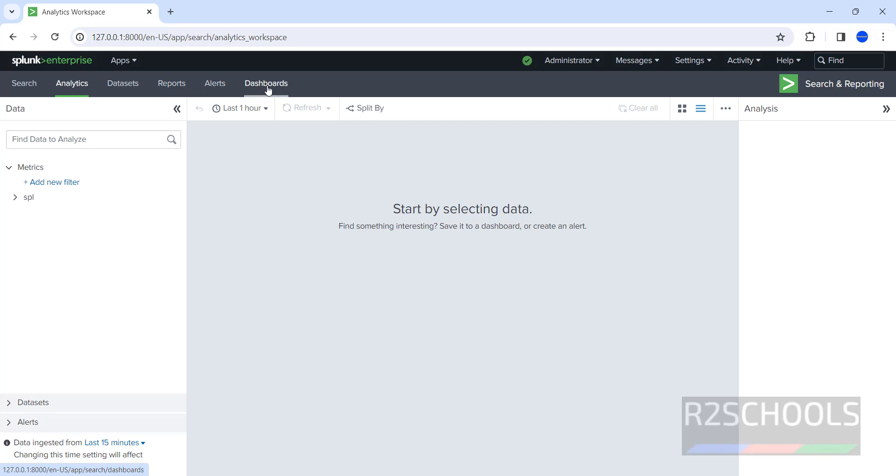
Step: Review the Create New Dashboard form on the Dashboards page, cancel it and return home
{"action": "left_click", "coordinate": [265, 83]}
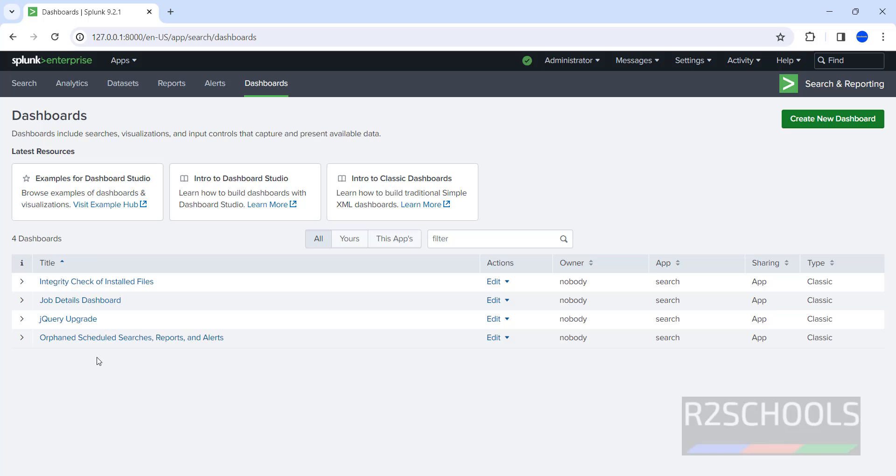
{"action": "mouse_move", "coordinate": [110, 383]}
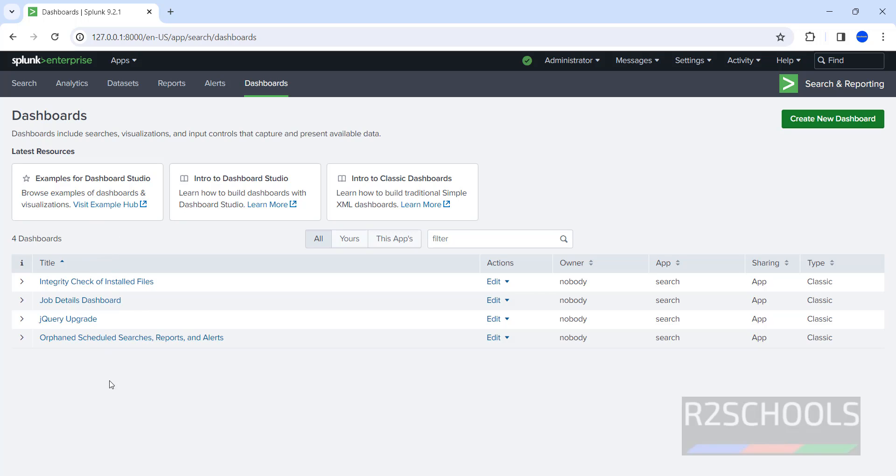
{"action": "mouse_move", "coordinate": [106, 251]}
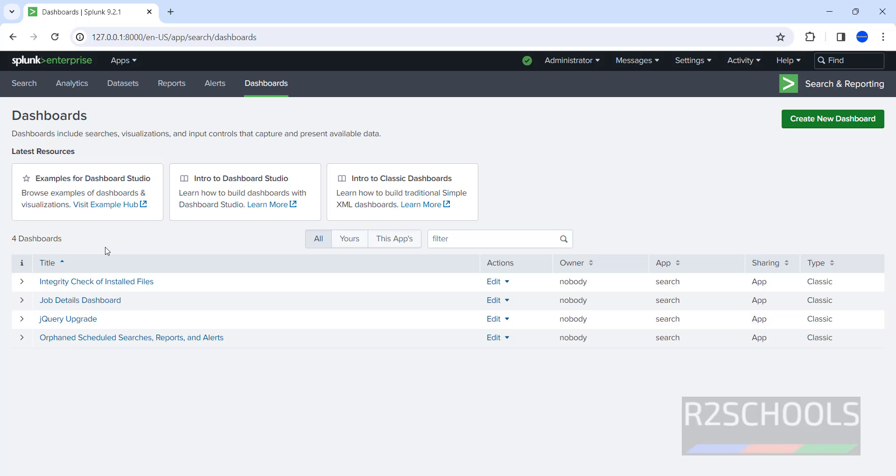
{"action": "mouse_move", "coordinate": [644, 200]}
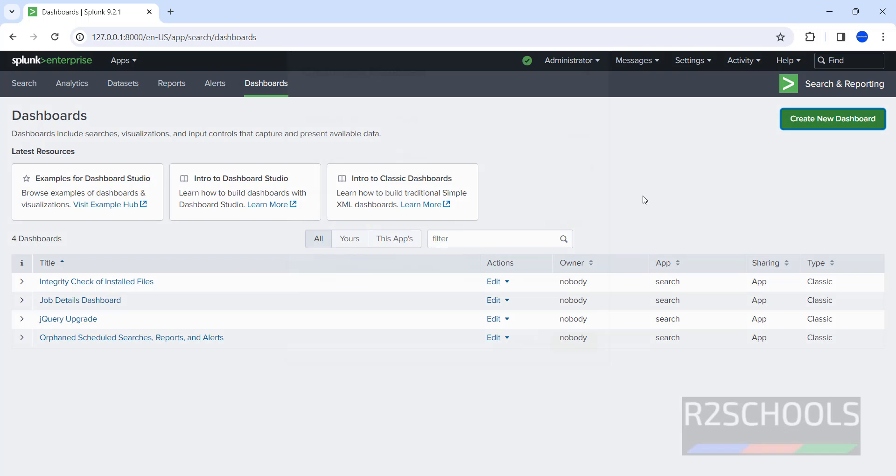
{"action": "left_click", "coordinate": [831, 118]}
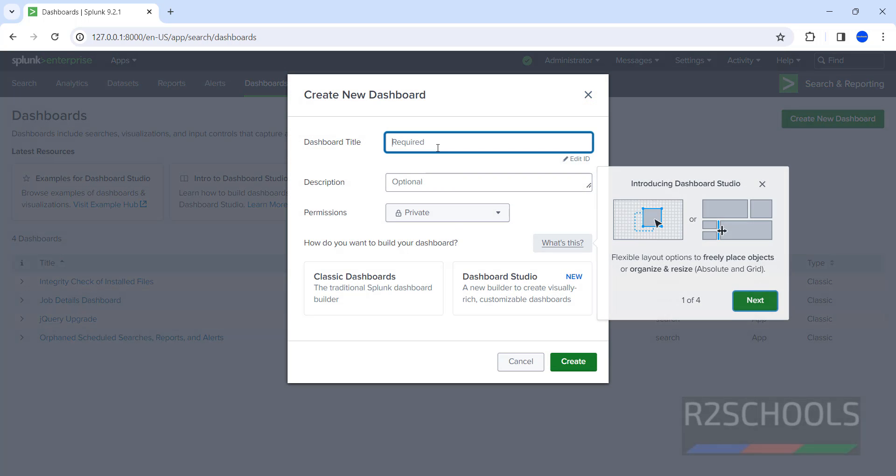
{"action": "left_click", "coordinate": [762, 184]}
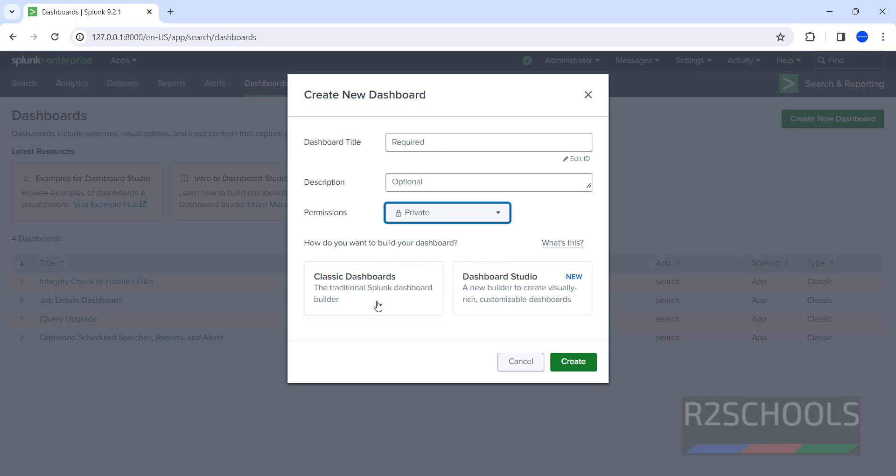
{"action": "mouse_move", "coordinate": [397, 314]}
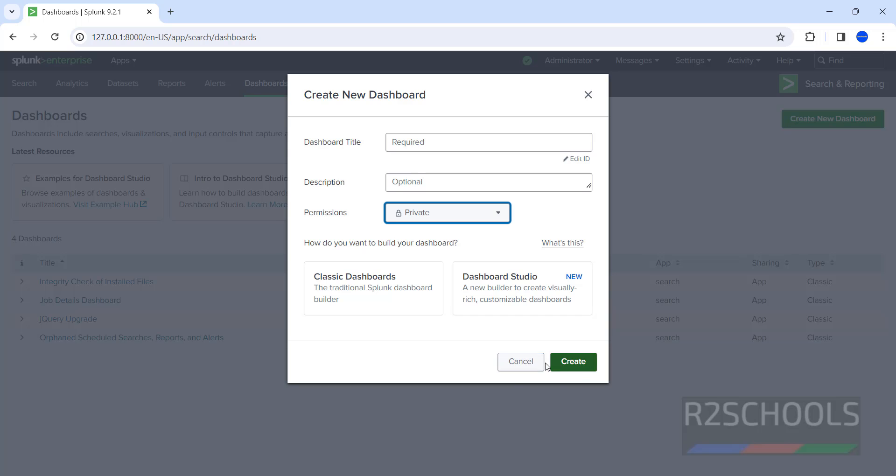
{"action": "left_click", "coordinate": [519, 361]}
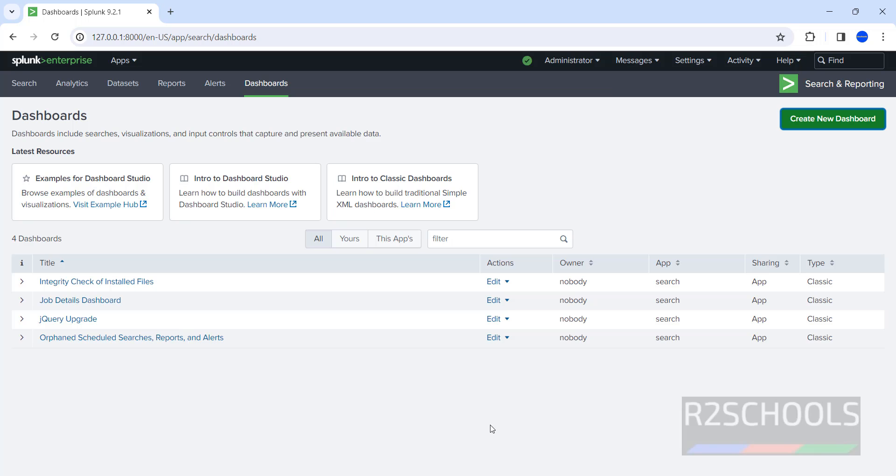
{"action": "left_click", "coordinate": [568, 60]}
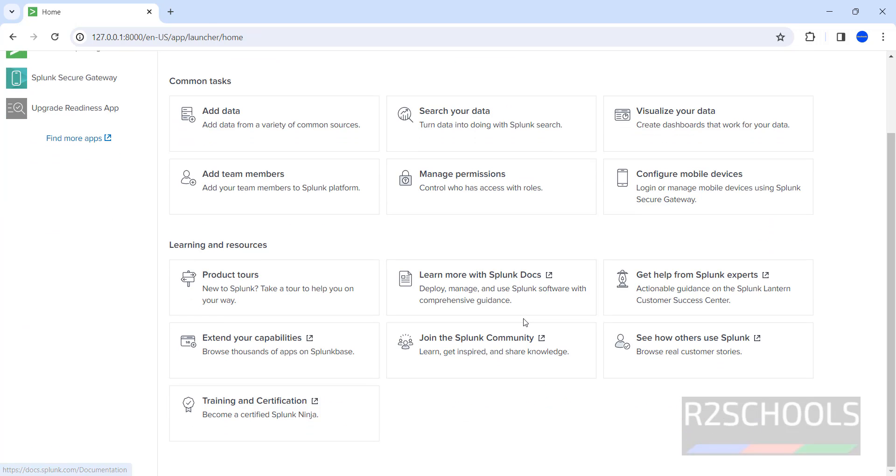
Step: View the administrator's Account Settings with empty password-change fields via Administrator > Account Settings
{"action": "scroll", "scroll_direction": "up", "scroll_amount": 3}
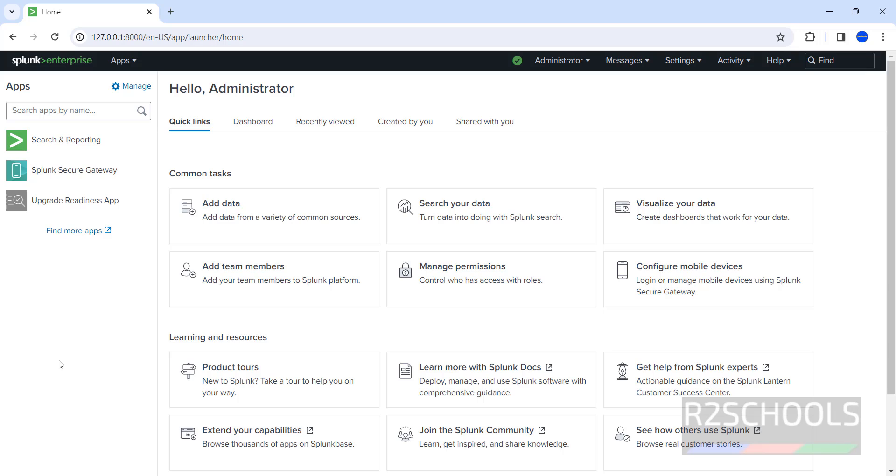
{"action": "mouse_move", "coordinate": [575, 89]}
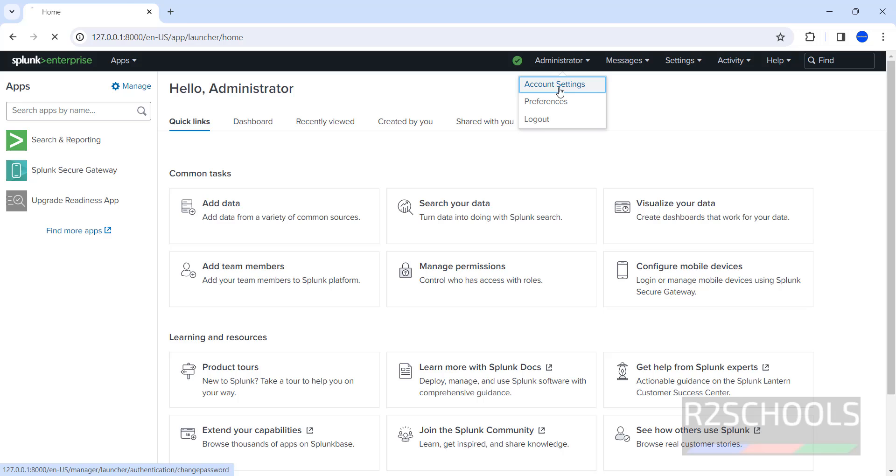
{"action": "left_click", "coordinate": [553, 84]}
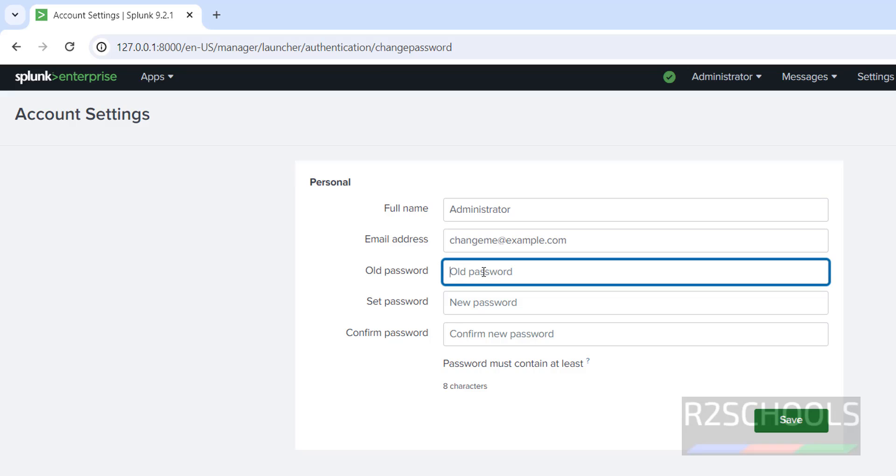
{"action": "left_click", "coordinate": [791, 420]}
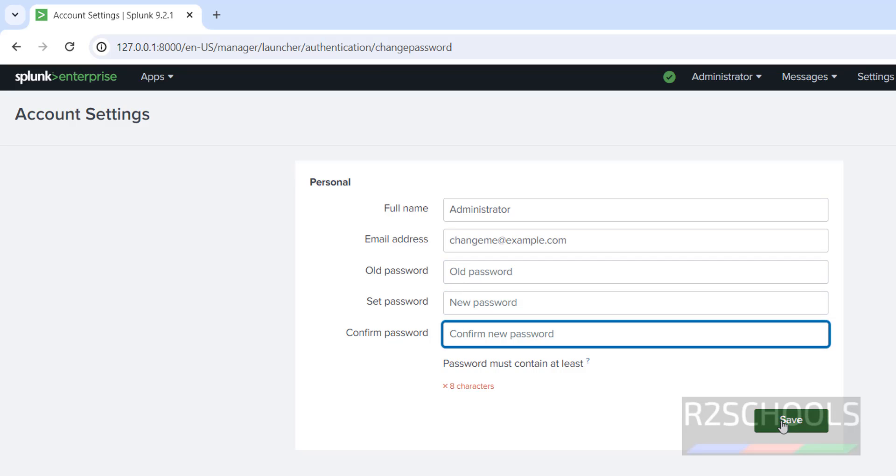
{"action": "mouse_move", "coordinate": [255, 273]}
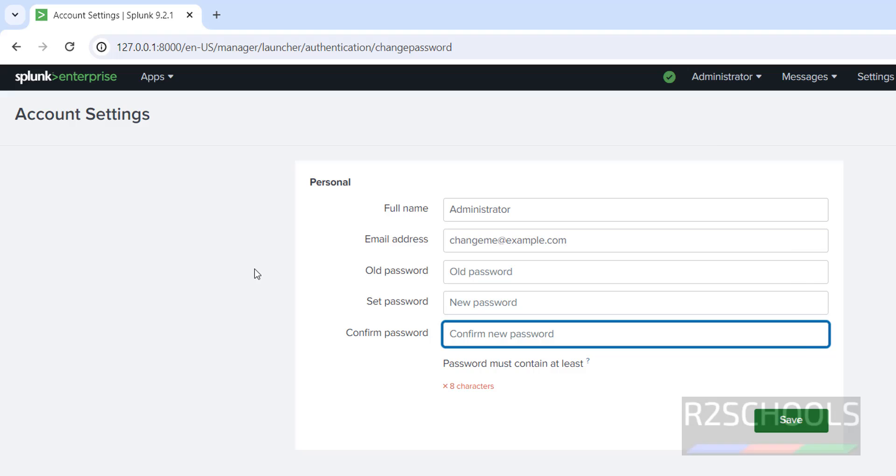
{"action": "left_click", "coordinate": [876, 77]}
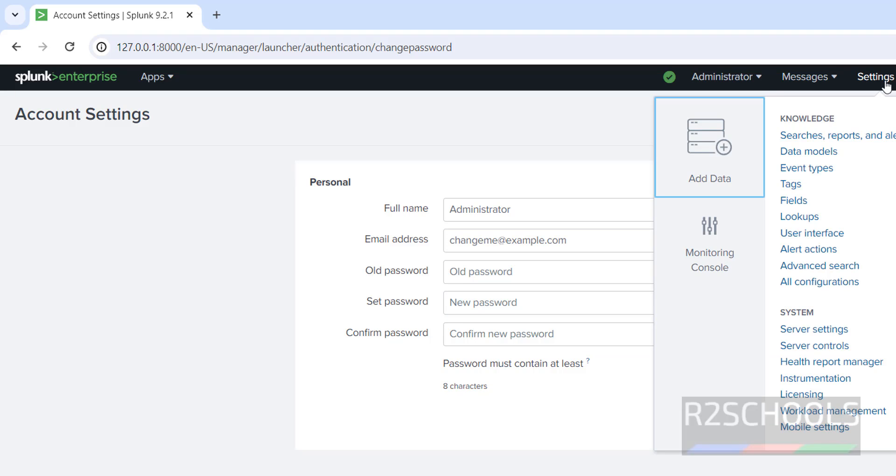
{"action": "mouse_move", "coordinate": [800, 399]}
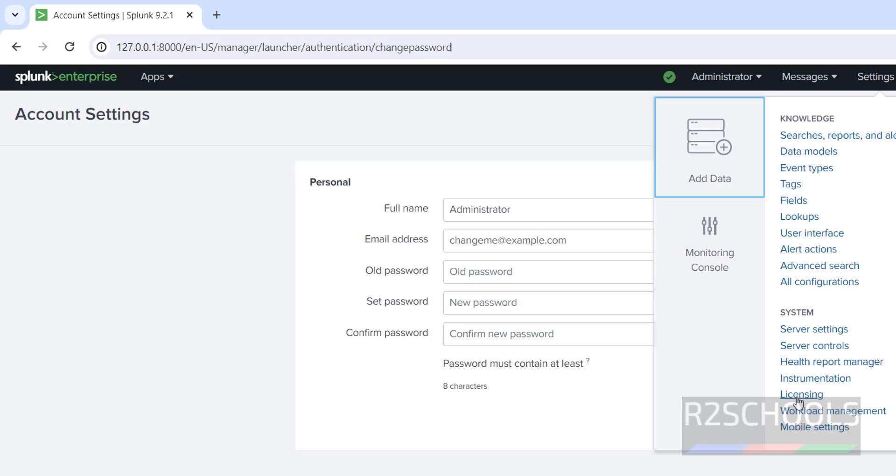
Step: Confirm on the Licensing page that the standalone trial license allows 500 MB daily volume
{"action": "left_click", "coordinate": [801, 393]}
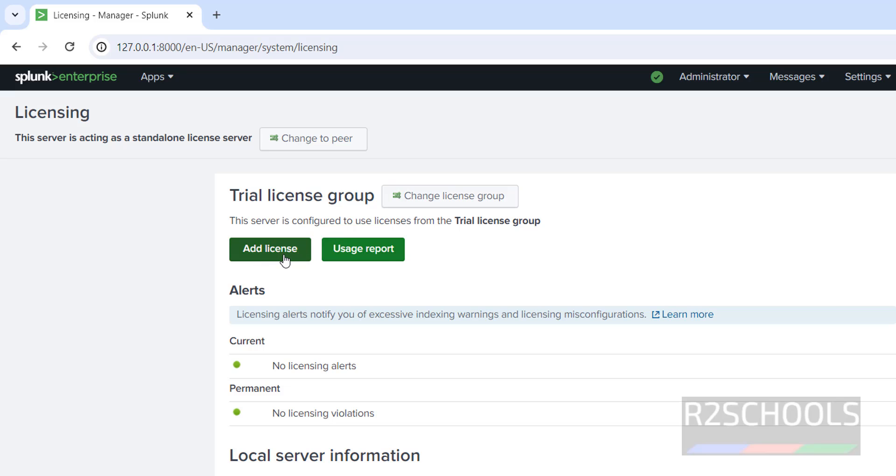
{"action": "scroll", "scroll_direction": "down", "scroll_amount": 3}
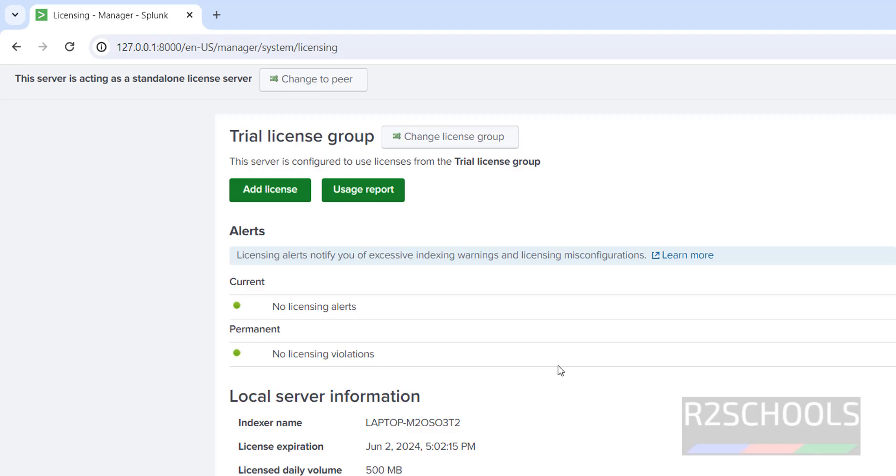
{"action": "scroll", "scroll_direction": "up", "scroll_amount": 3}
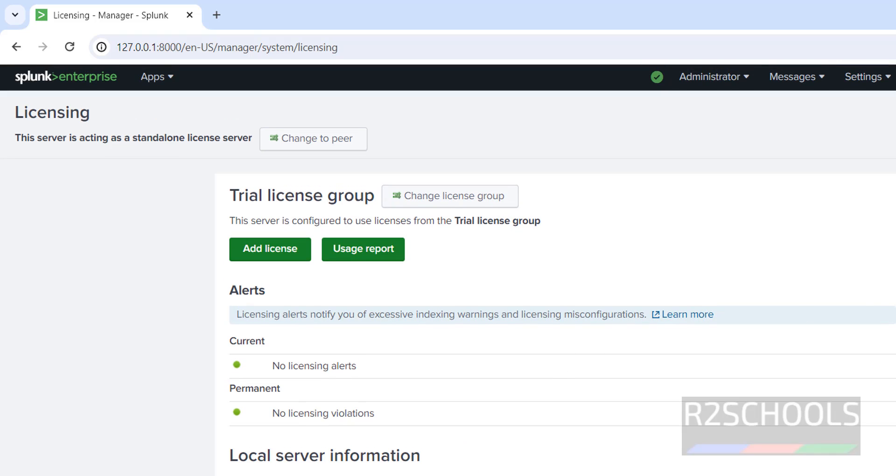
{"action": "scroll", "scroll_direction": "down", "scroll_amount": 3}
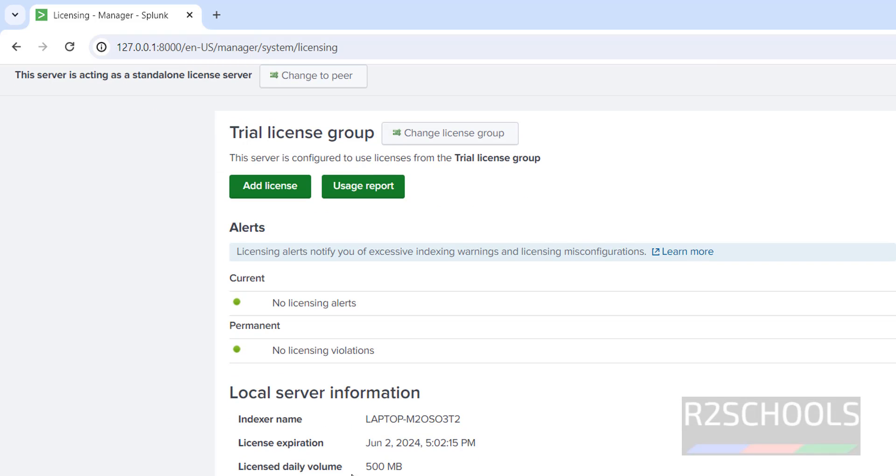
{"action": "double_click", "coordinate": [383, 466]}
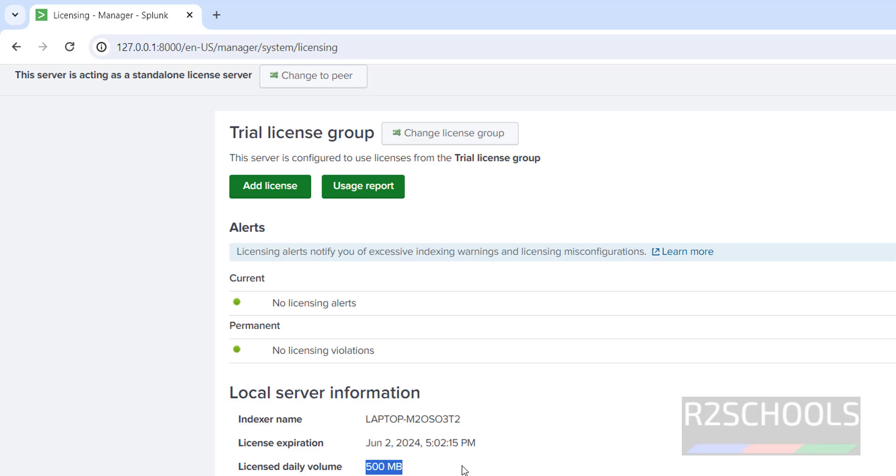
{"action": "scroll", "scroll_direction": "up", "scroll_amount": 3}
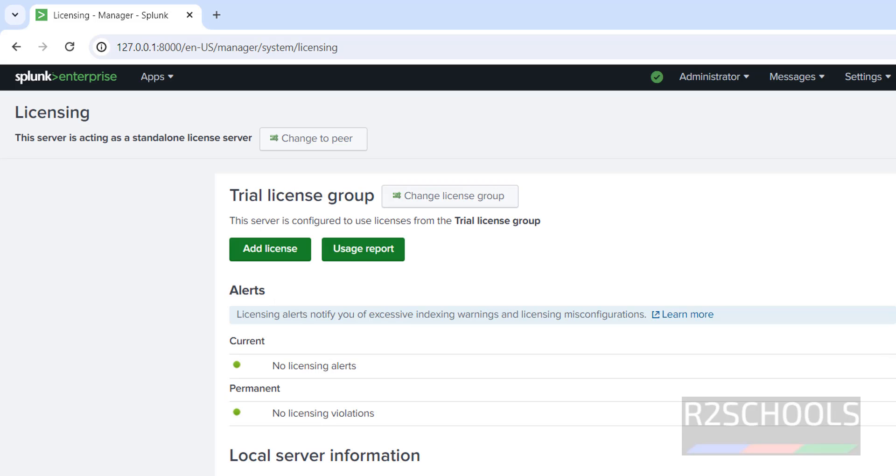
{"action": "mouse_move", "coordinate": [766, 334]}
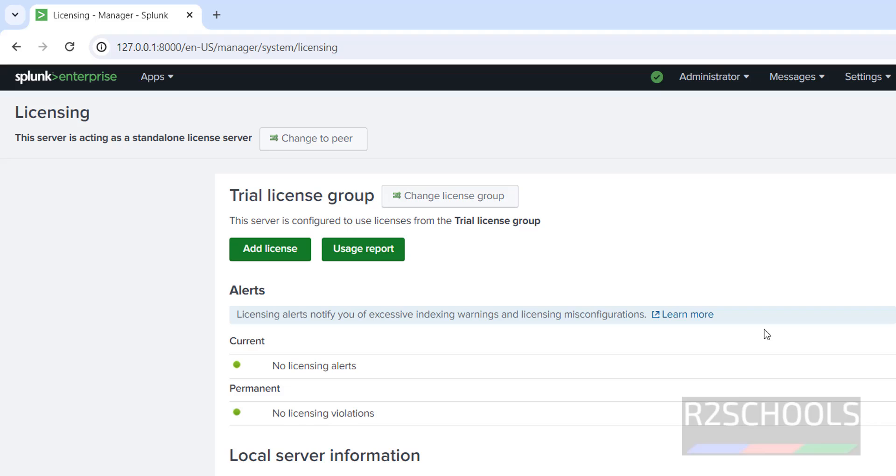
{"action": "mouse_move", "coordinate": [686, 421]}
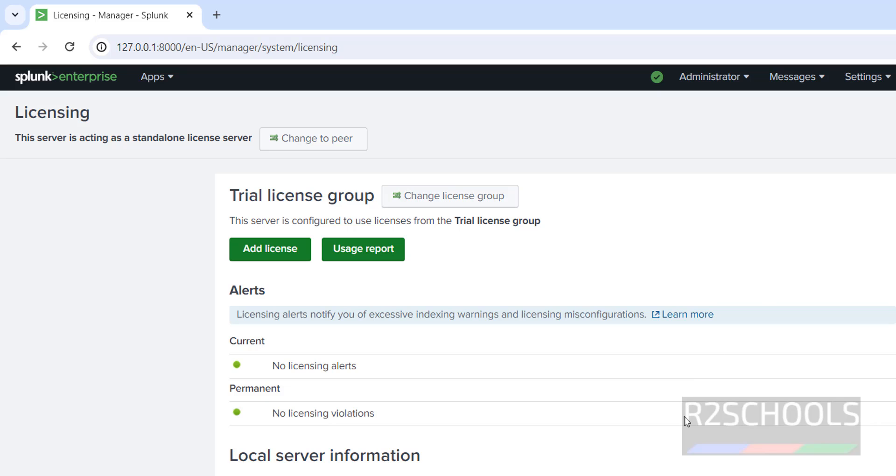